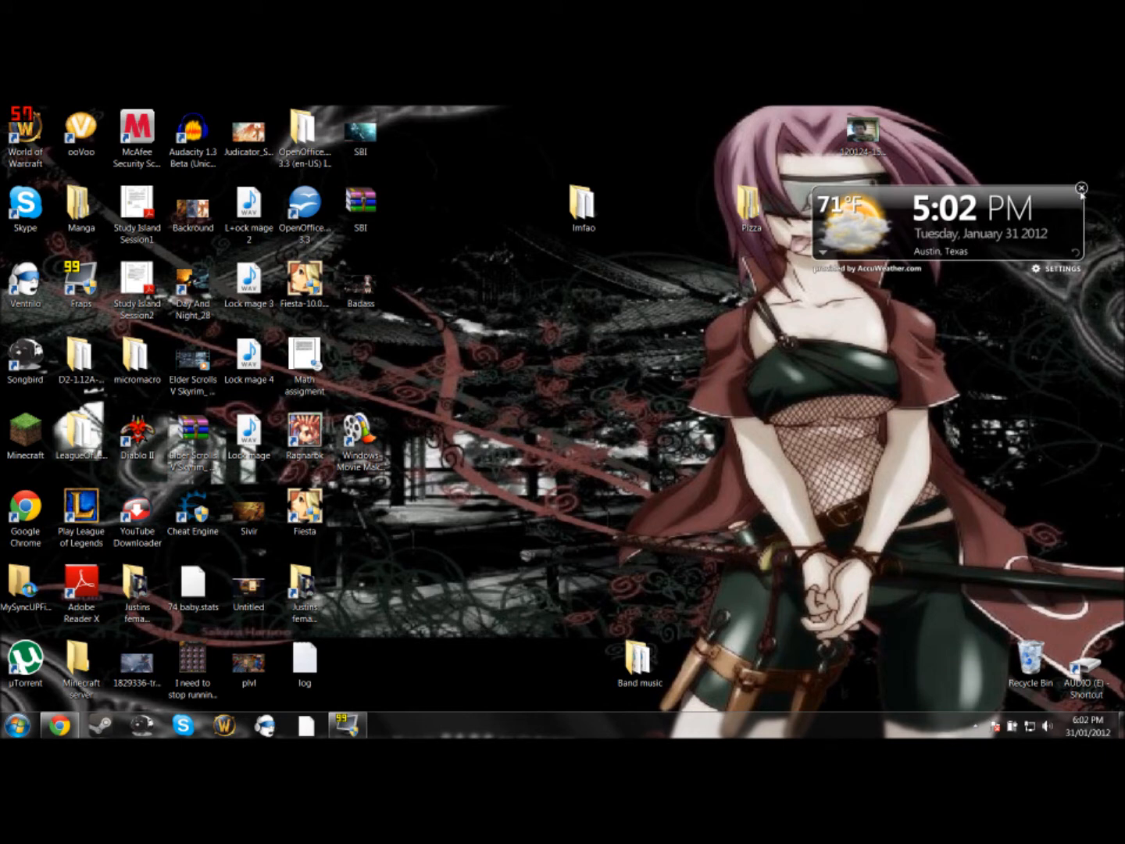
Restore the Chrome window showing the Netflix player onto the desktop.
left_click(1085, 189)
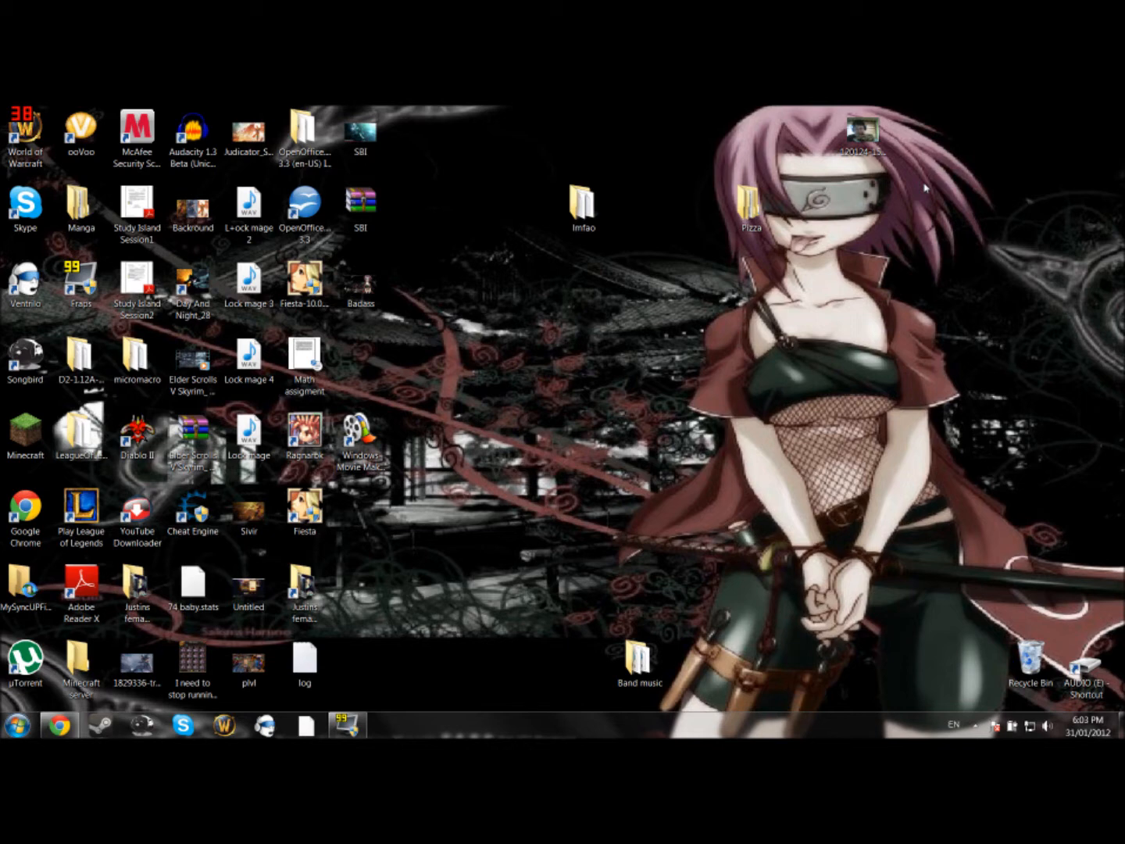
mouse_move(60, 722)
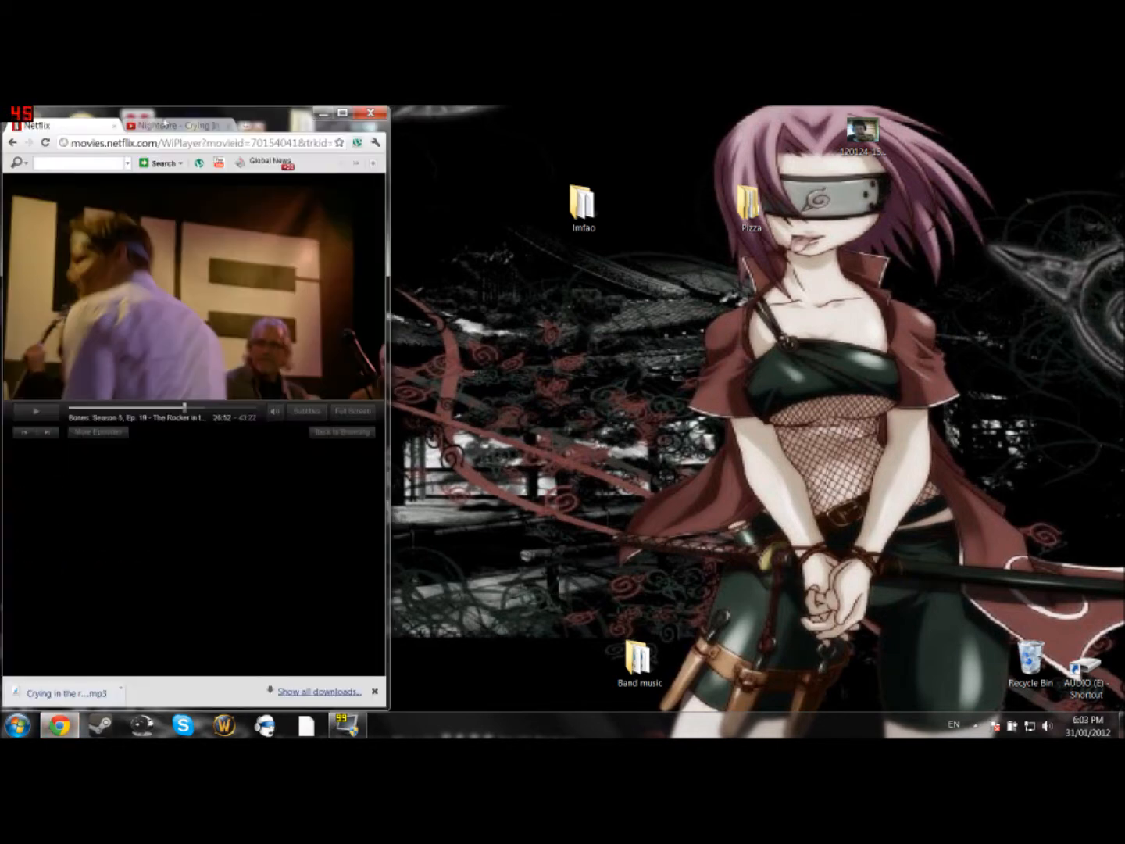
Show the Nightcore video page maximized and bring up the Start menu programs list.
left_click(180, 127)
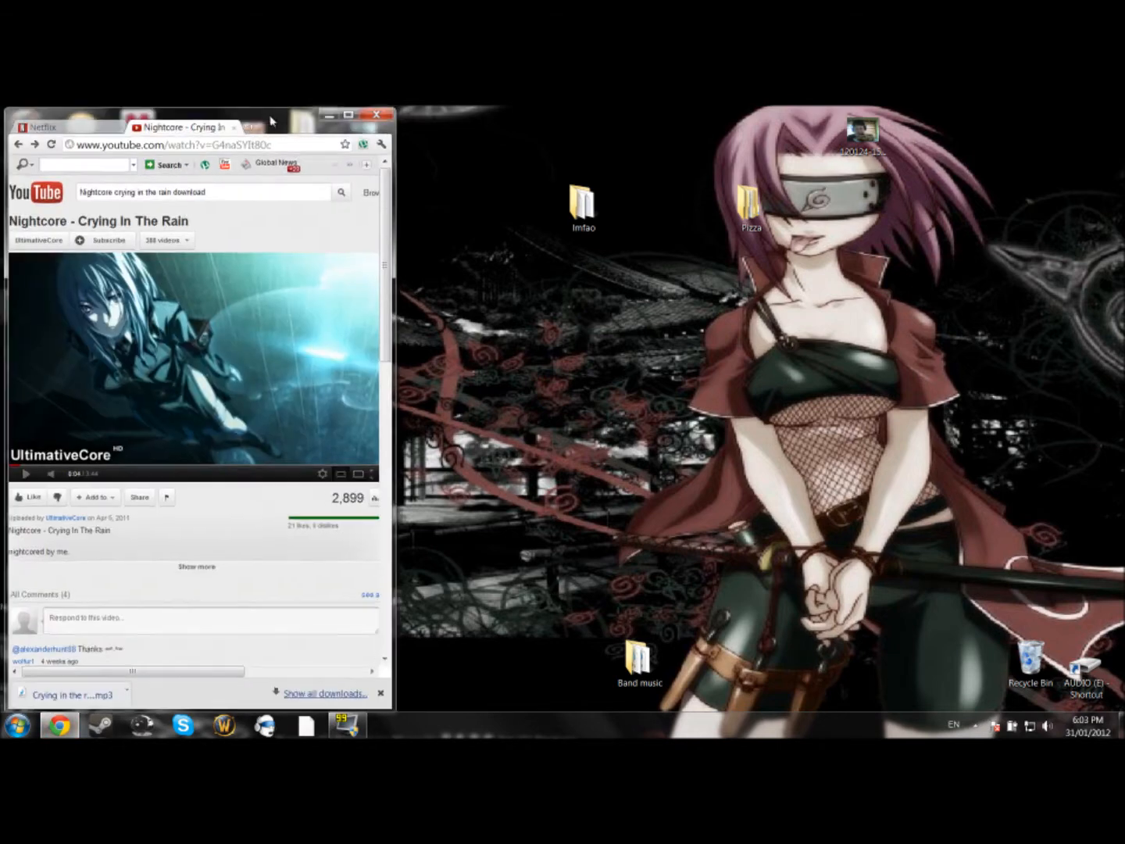
left_click(350, 116)
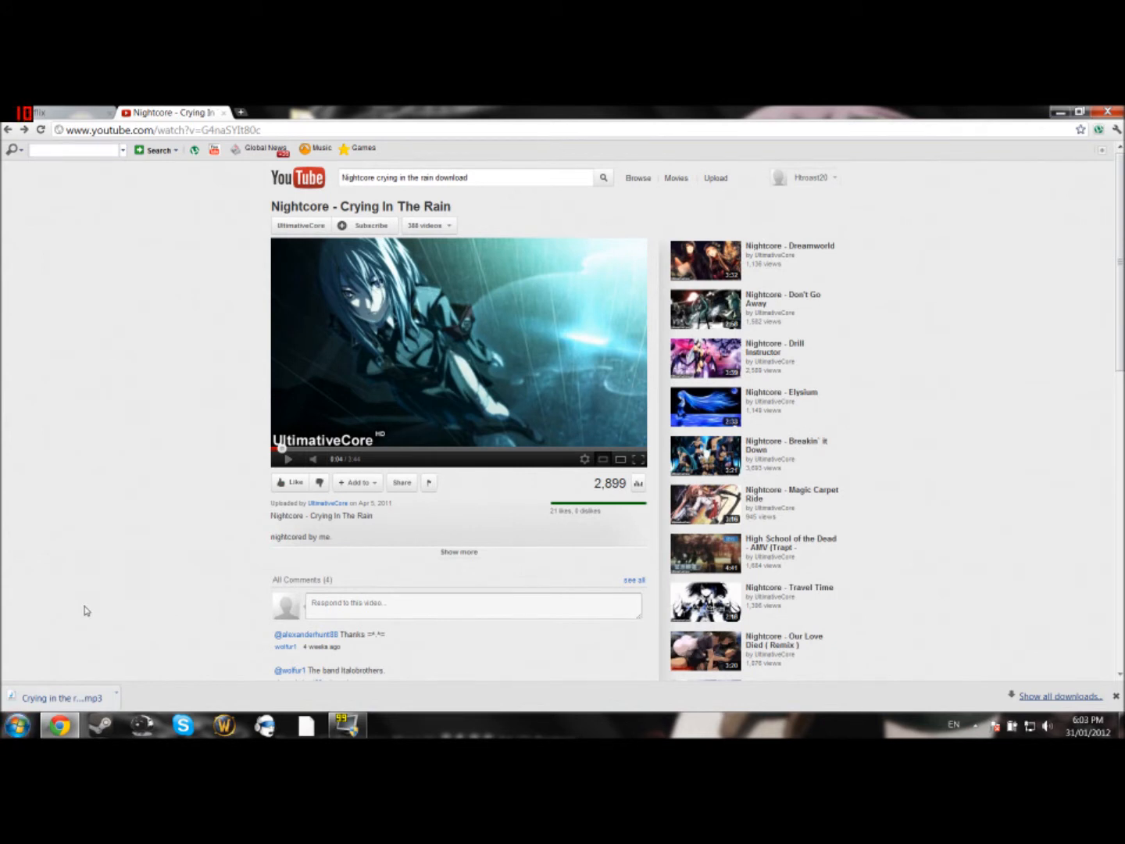
left_click(16, 725)
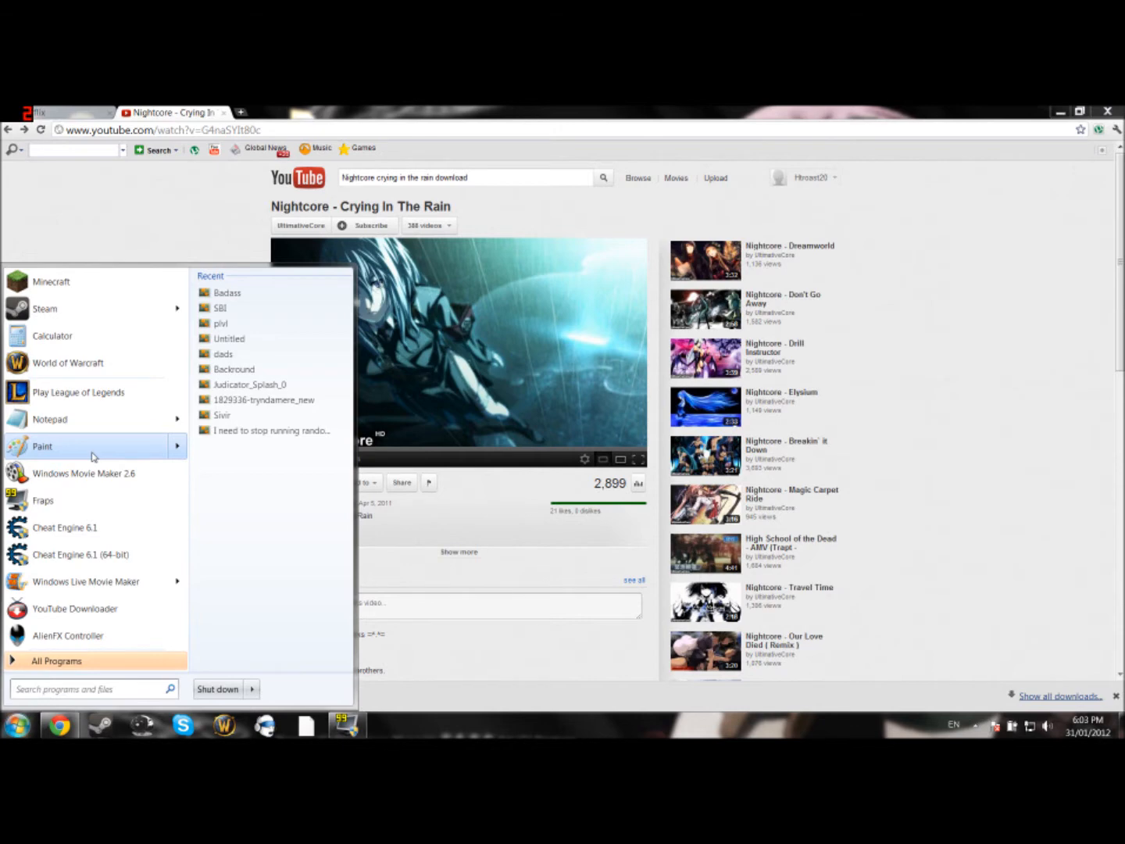
Launch Paint, paste the YouTube screenshot and copy the selected video artwork region.
left_click(42, 447)
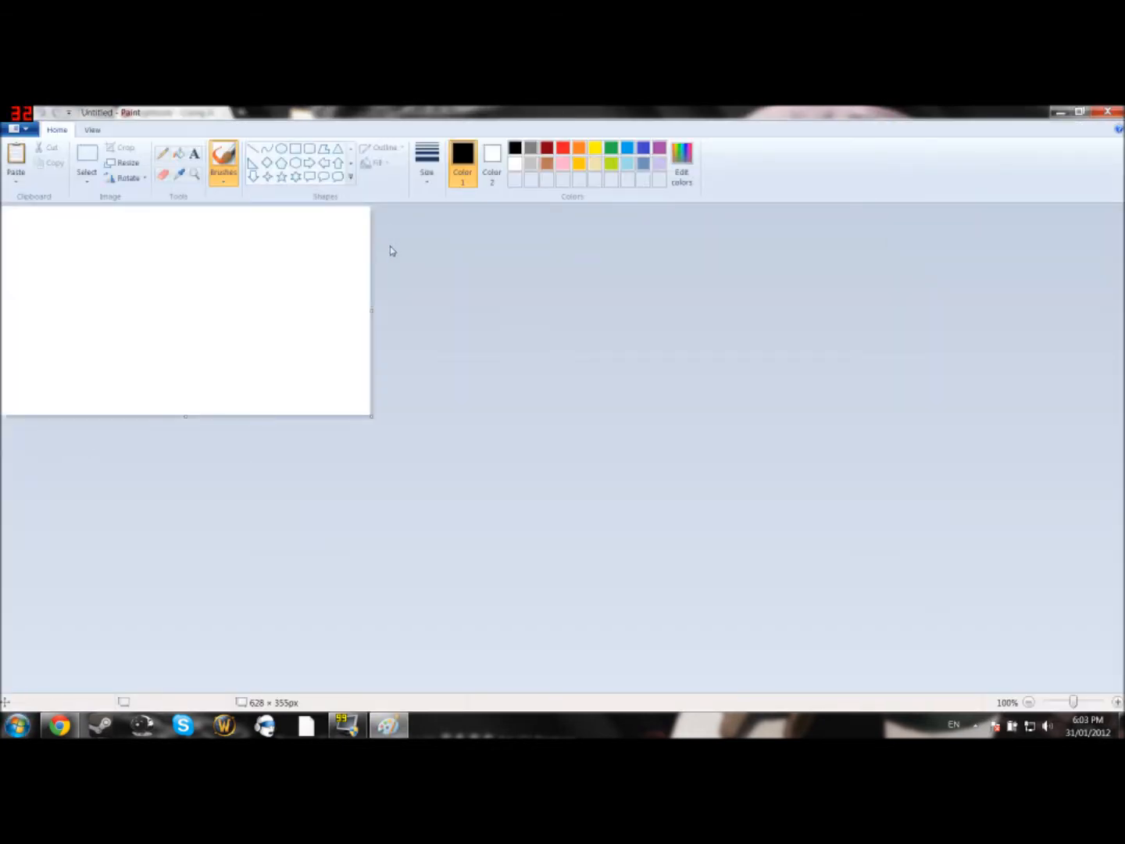
mouse_move(313, 187)
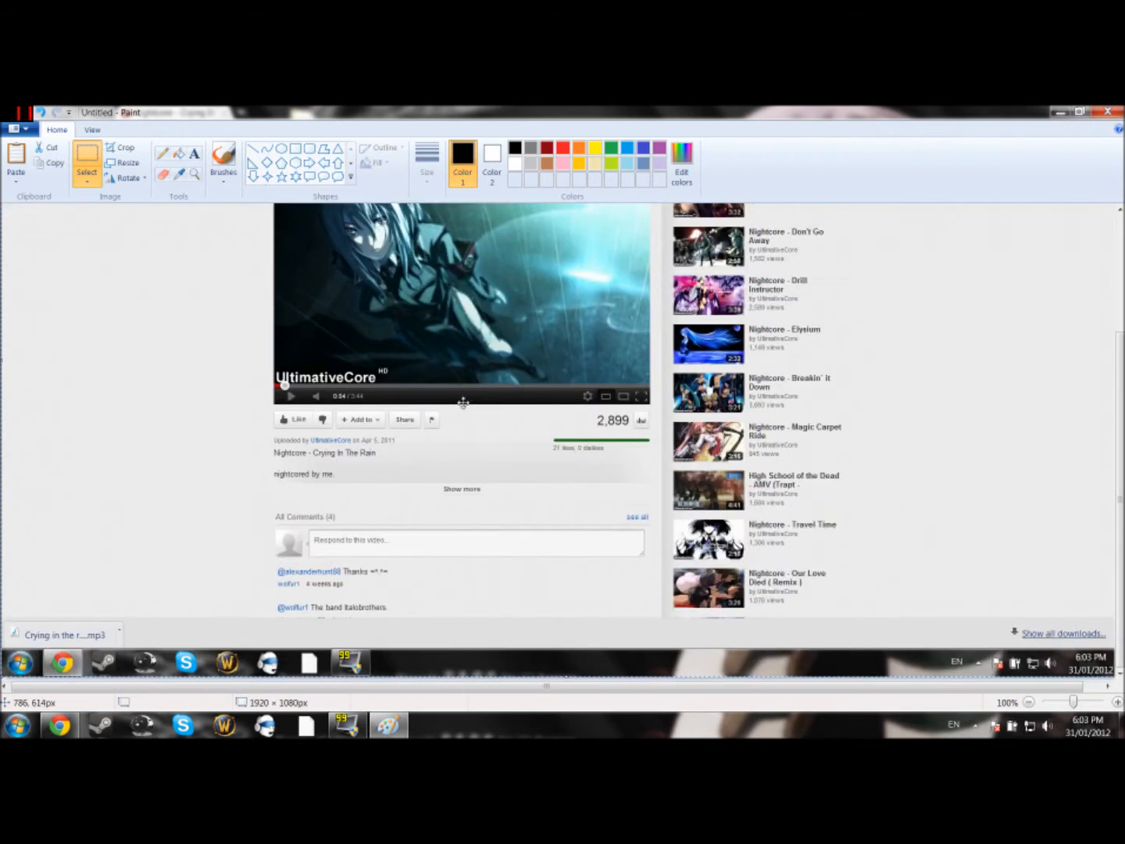
mouse_move(388, 407)
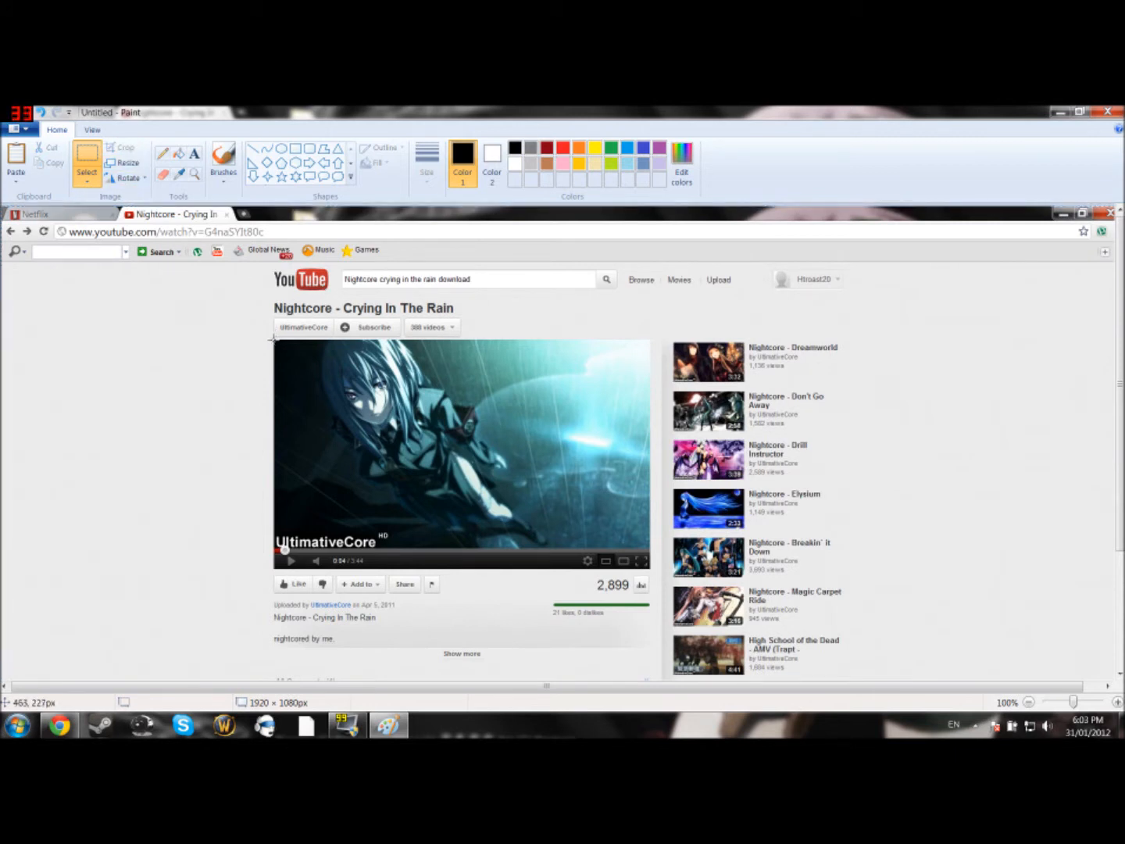
left_click_drag(273, 341, 648, 555)
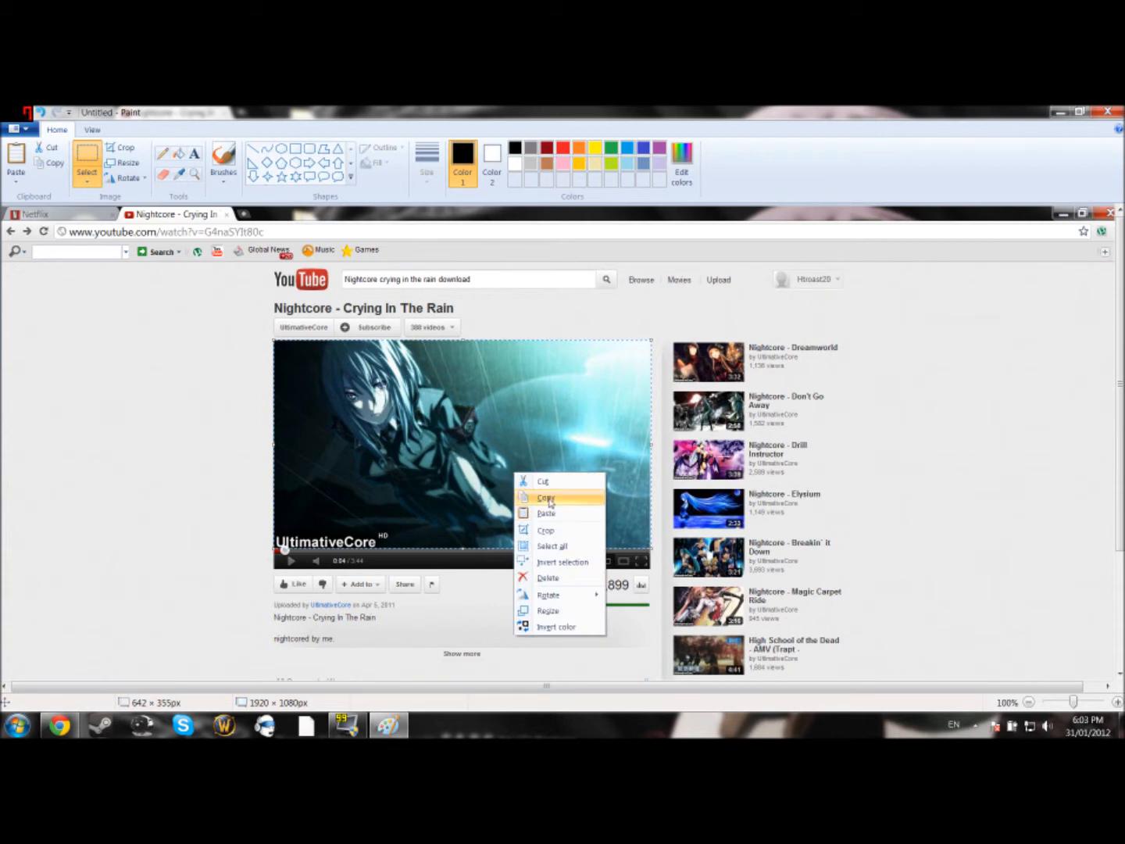
left_click(545, 497)
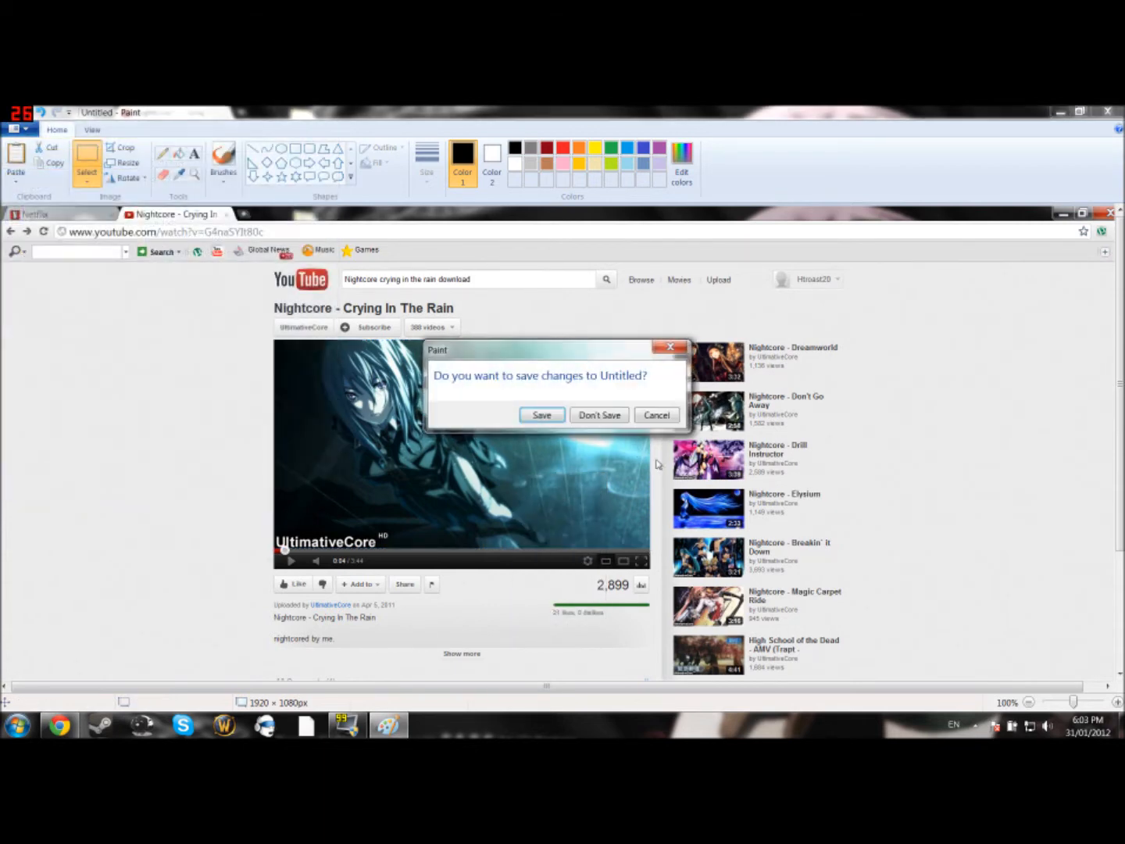
Discard the screenshot, paste the artwork into a new image and trim the canvas to its edges.
left_click(600, 416)
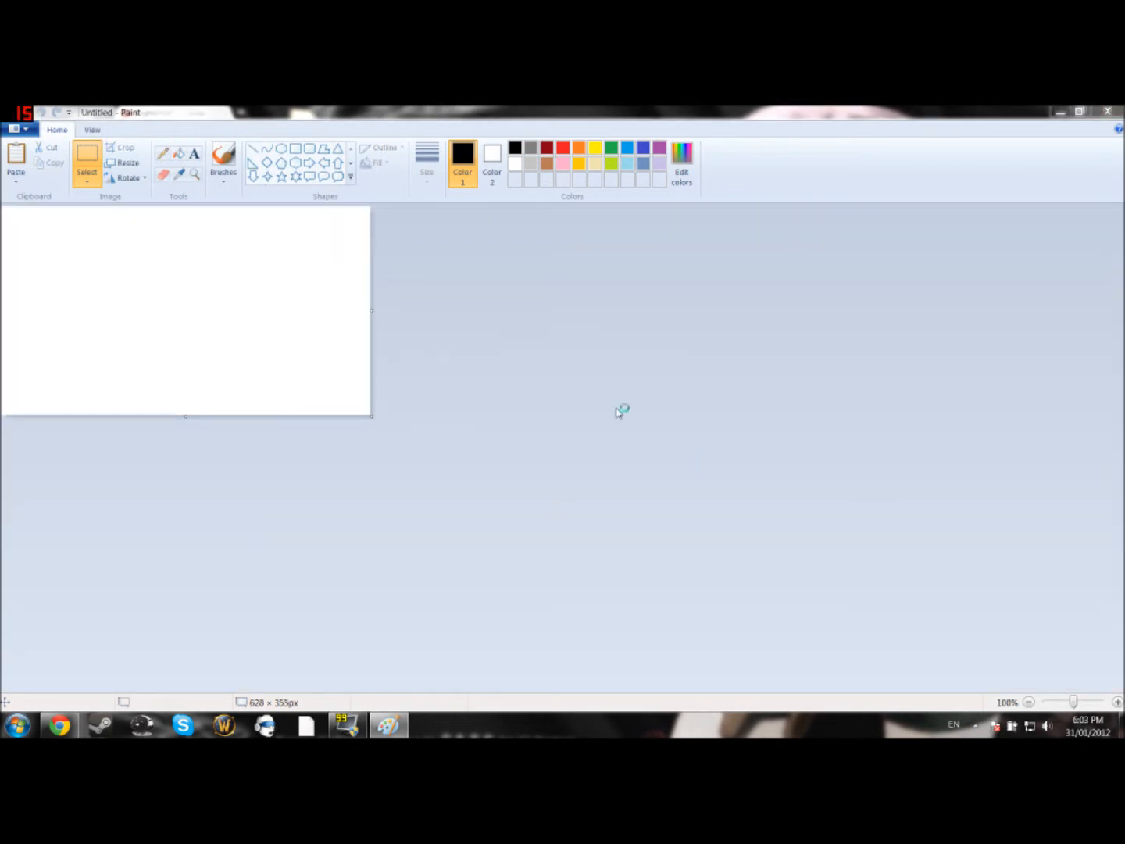
mouse_move(316, 341)
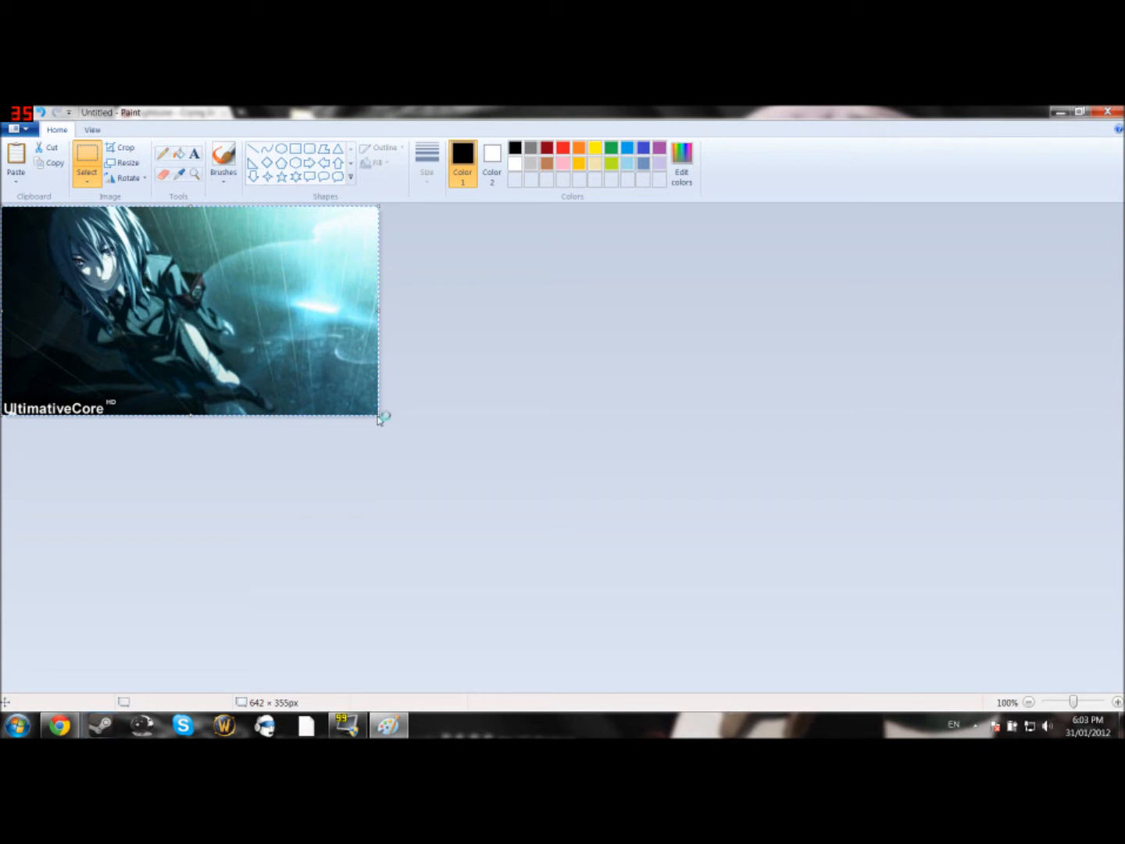
left_click_drag(383, 419, 422, 446)
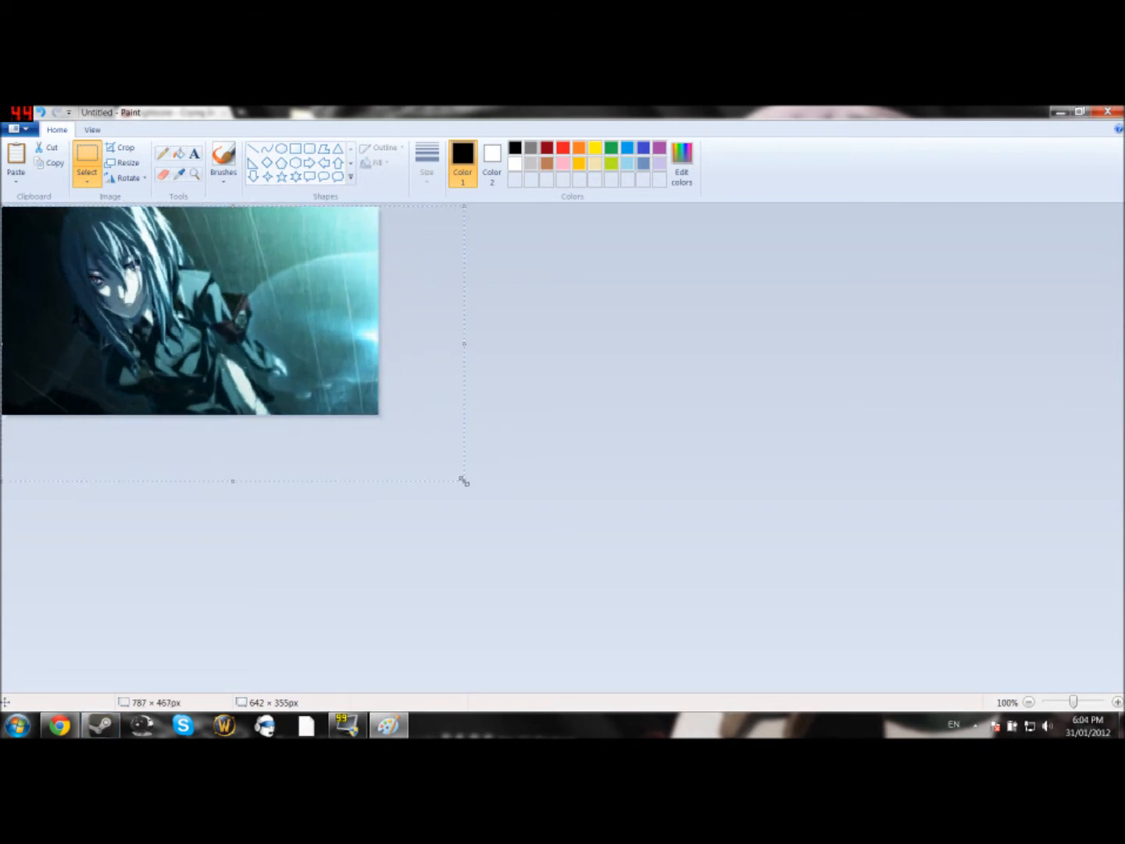
left_click_drag(465, 481, 383, 428)
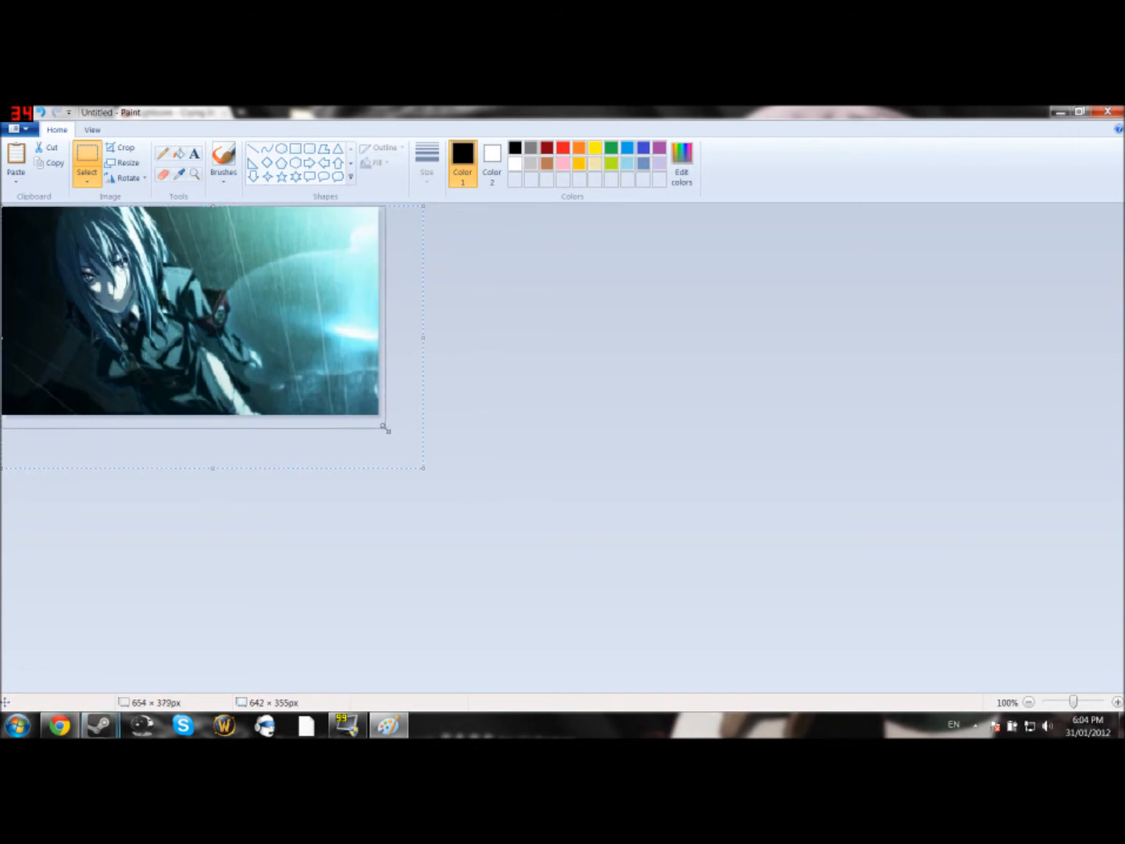
left_click_drag(382, 428, 381, 416)
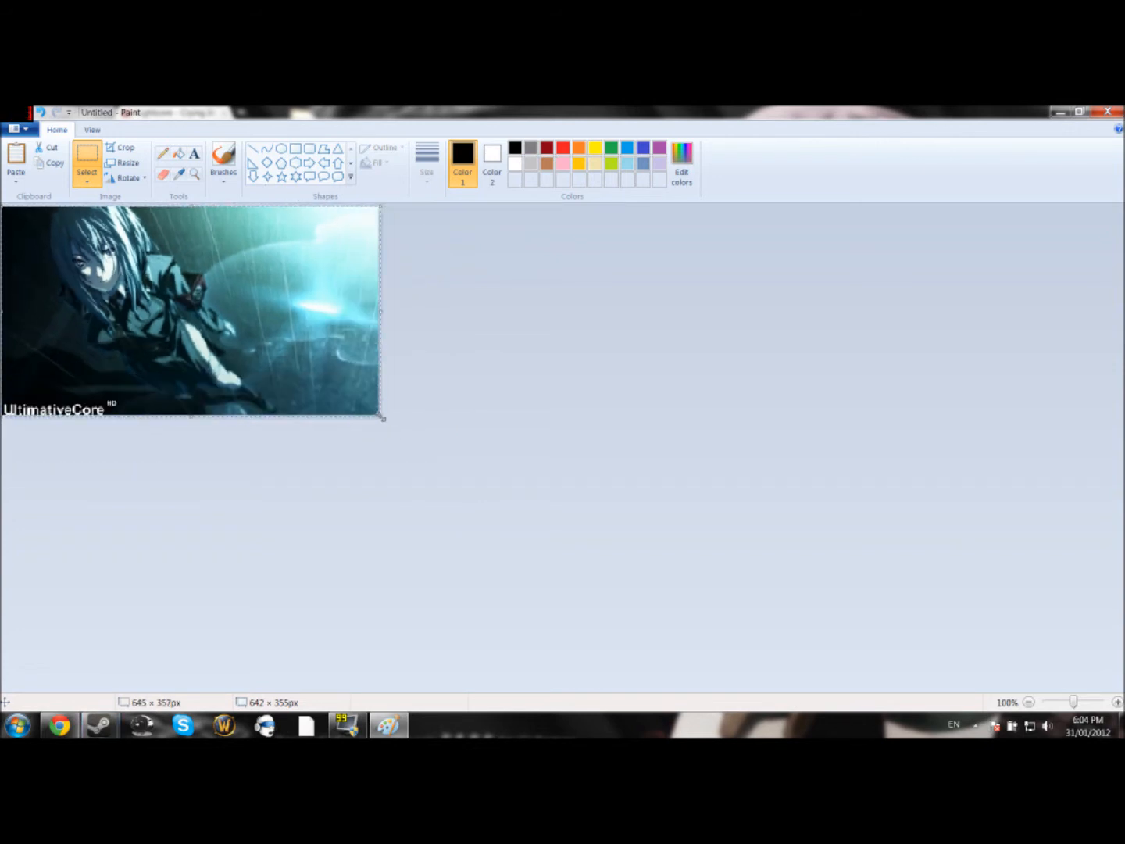
mouse_move(17, 130)
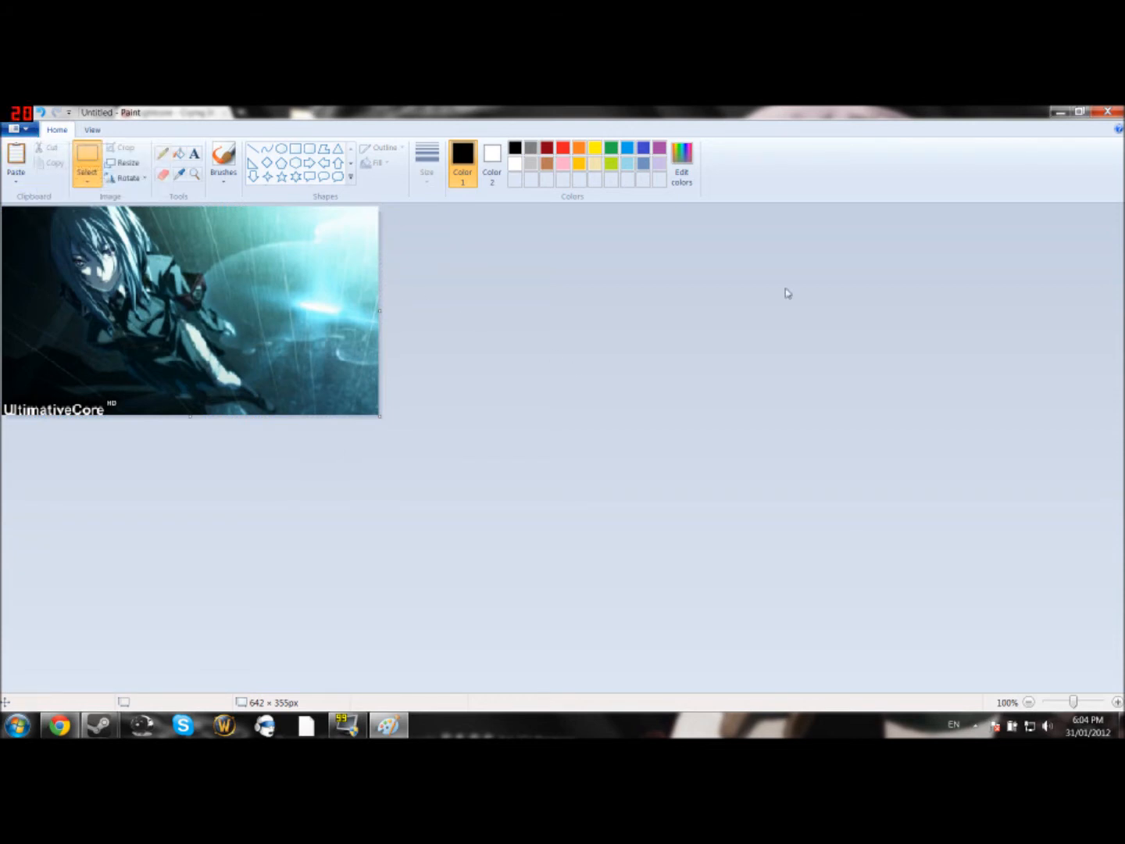
mouse_move(150, 391)
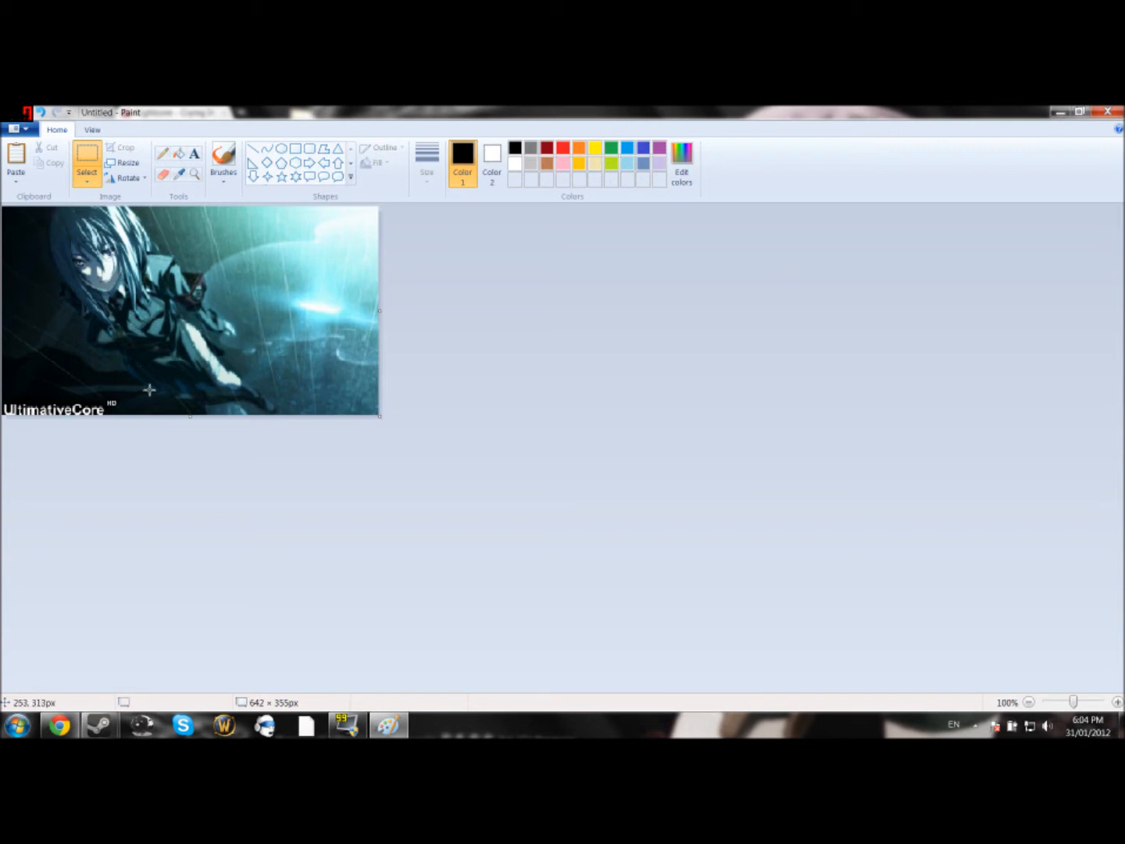
mouse_move(377, 424)
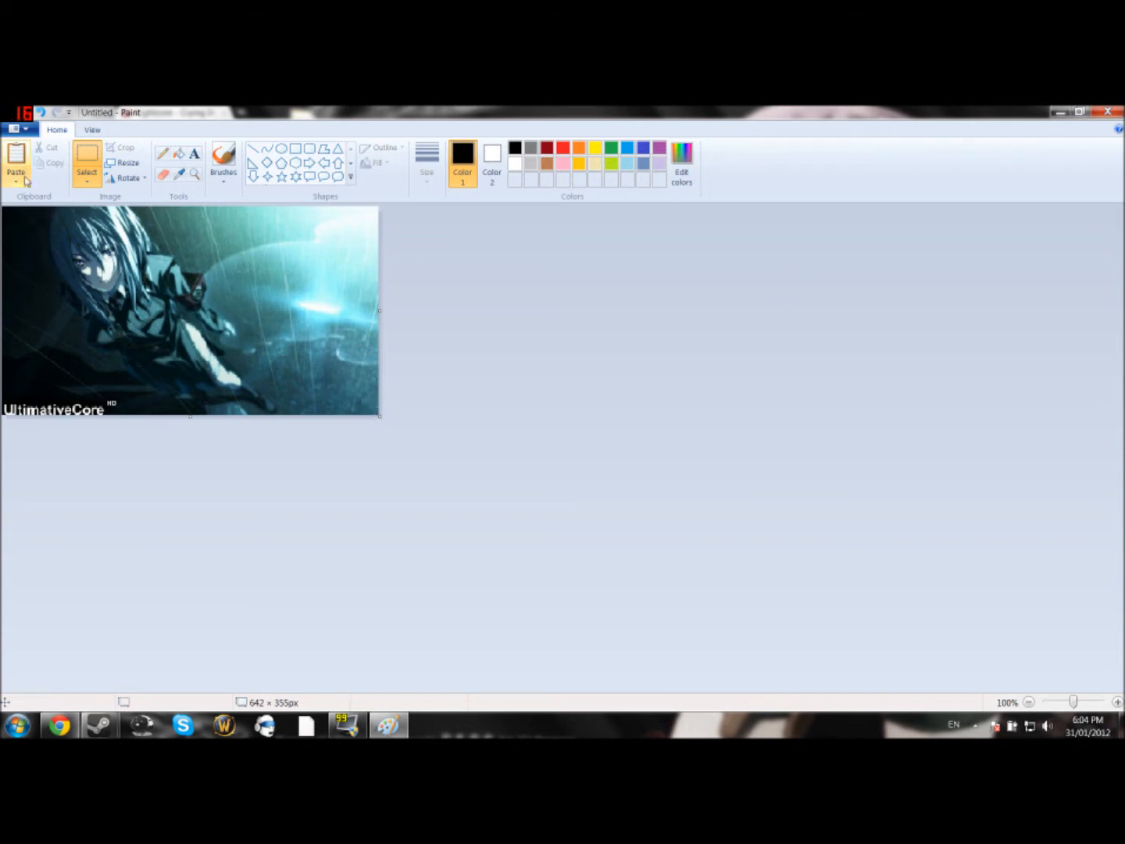
Save the artwork as a PNG named SBI on the Desktop.
left_click(15, 128)
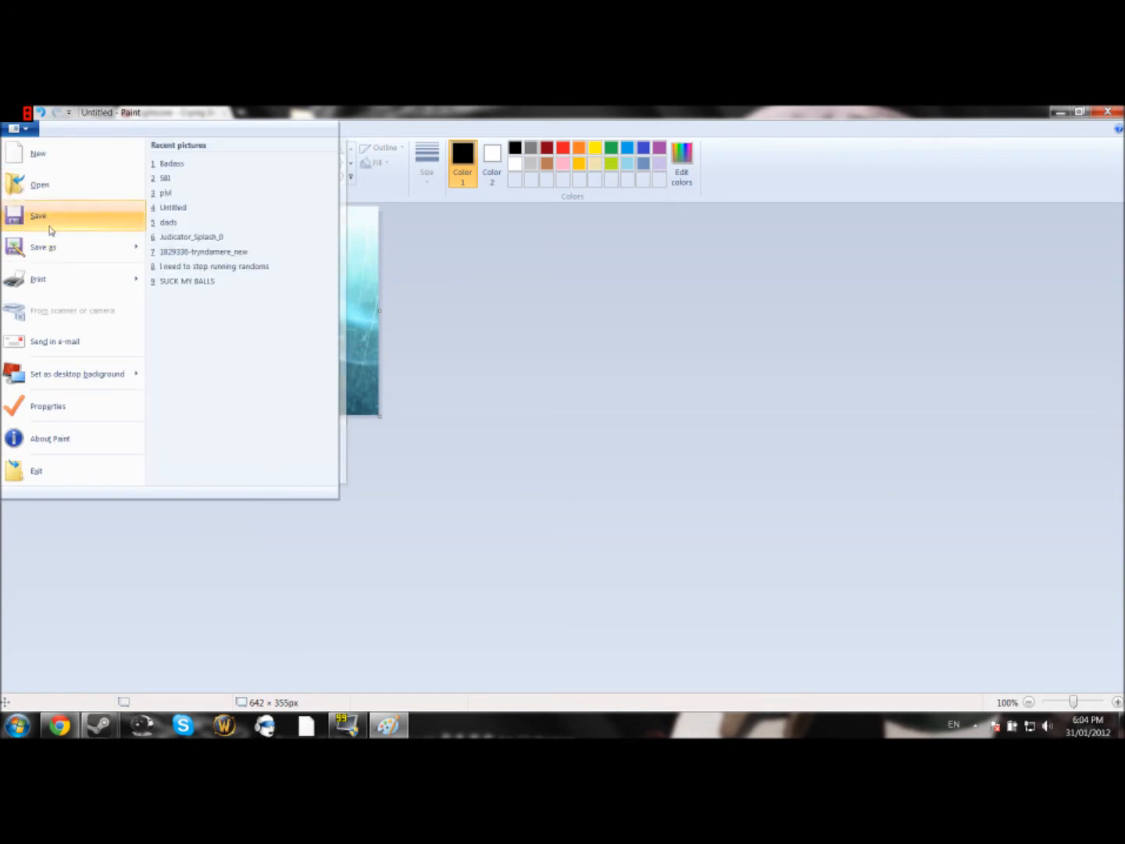
left_click(38, 215)
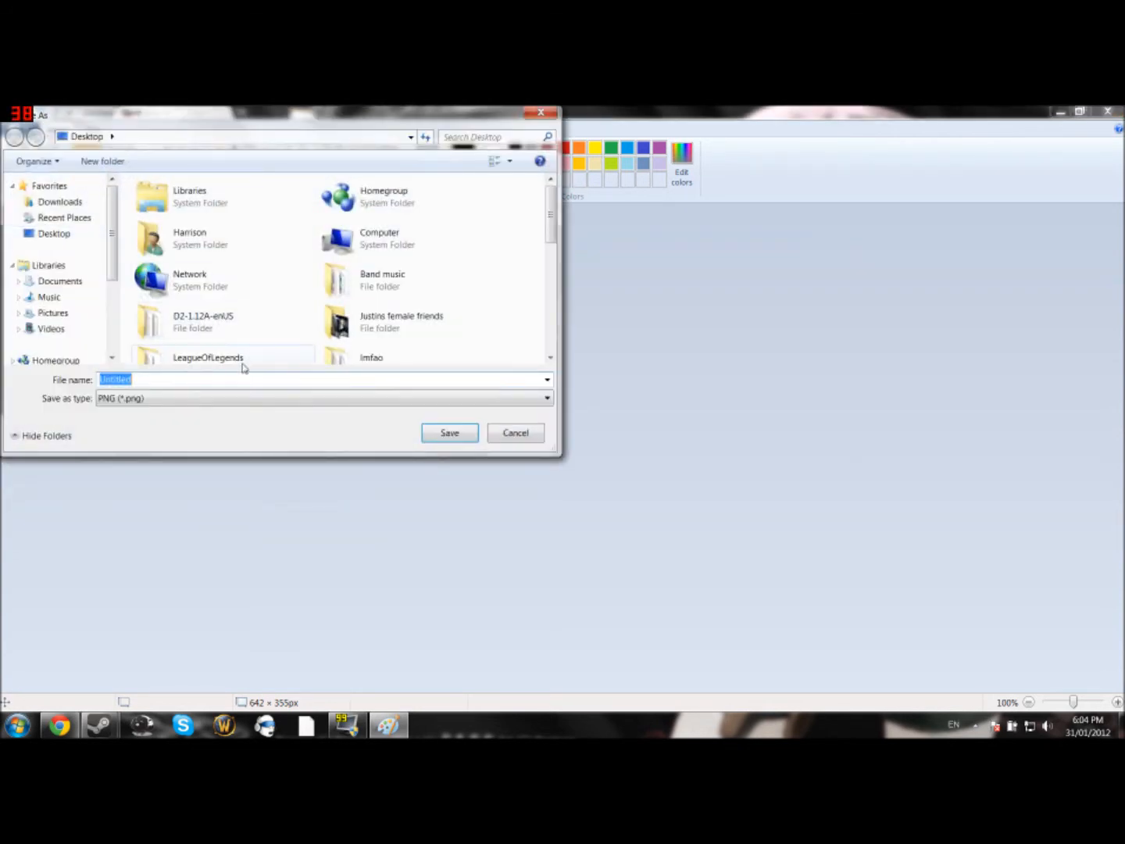
mouse_move(208, 357)
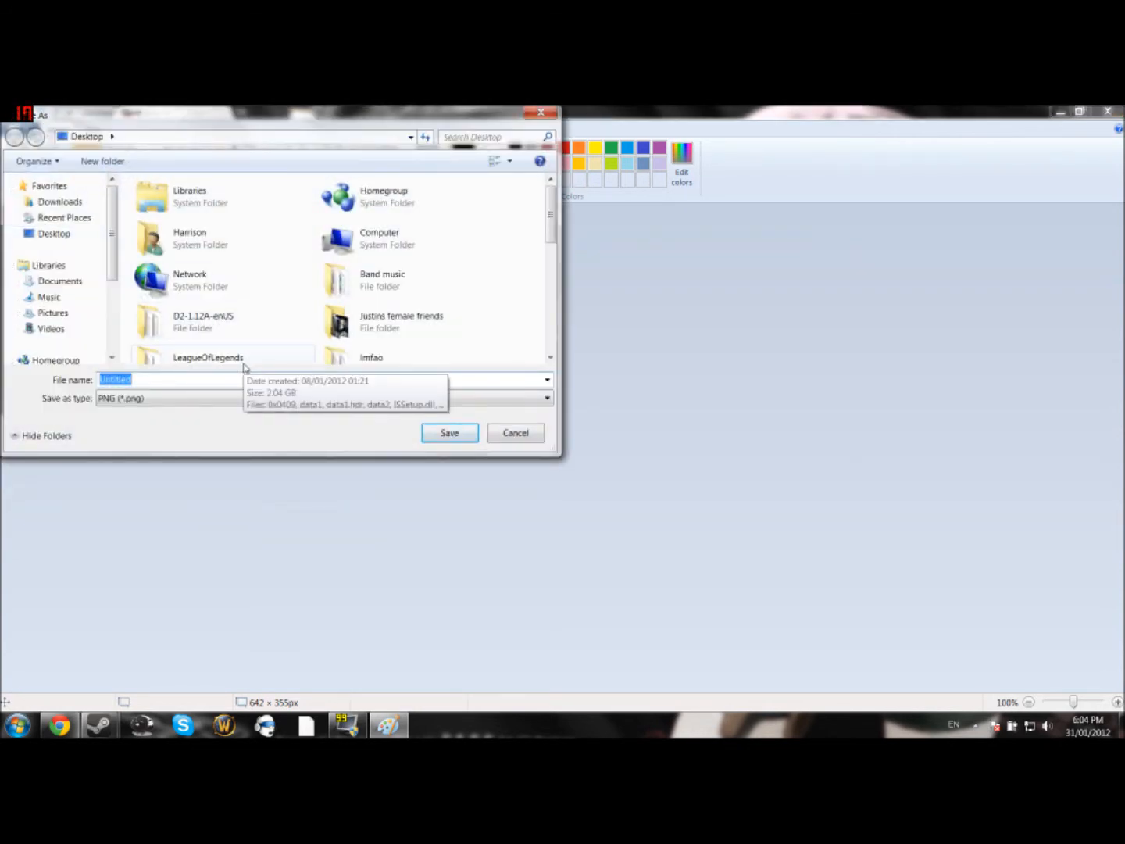
type("SBI2")
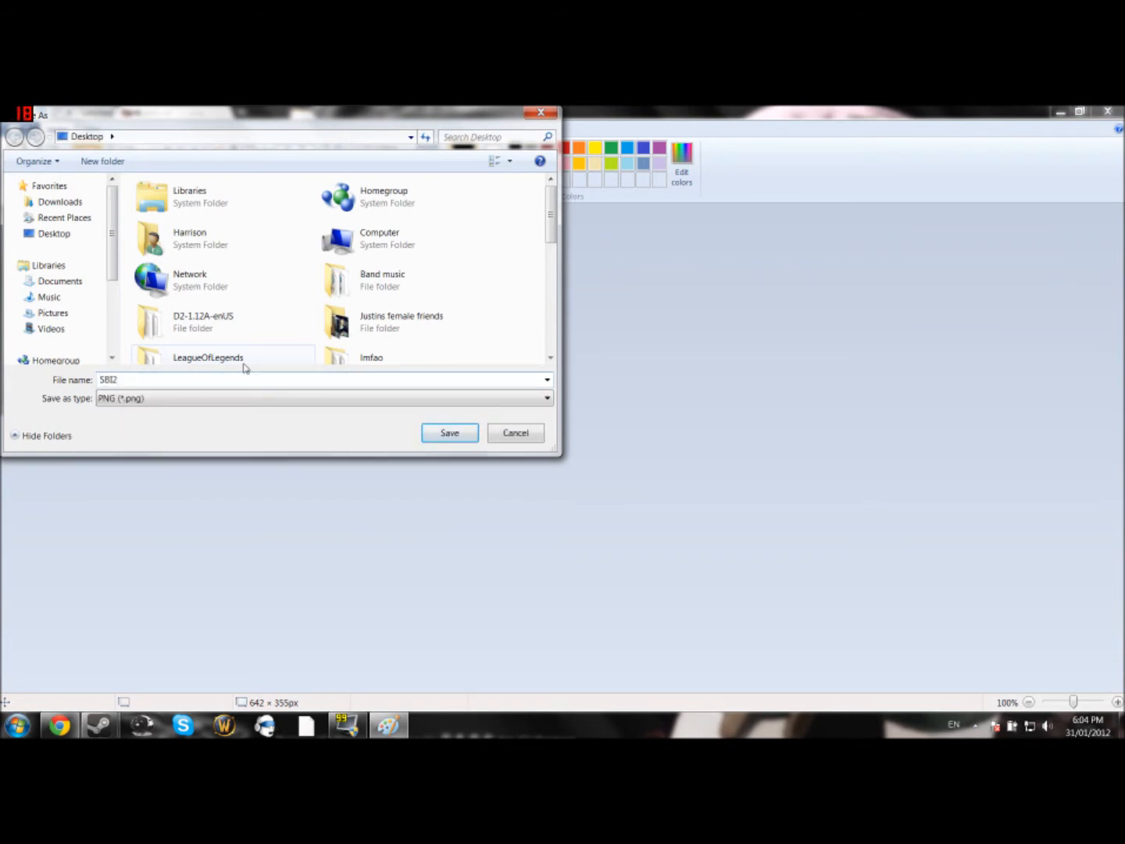
left_click(450, 431)
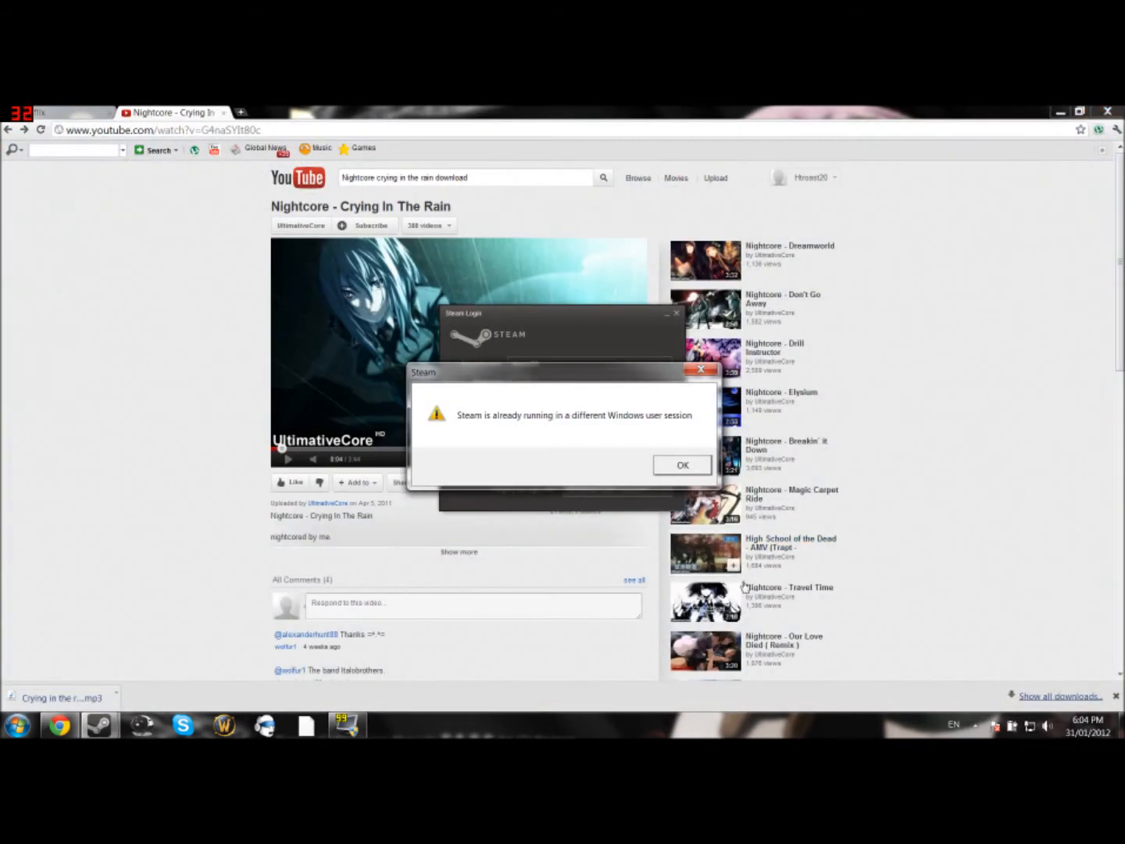
Dismiss the Steam already-running warning and close the Steam login window.
left_click(681, 464)
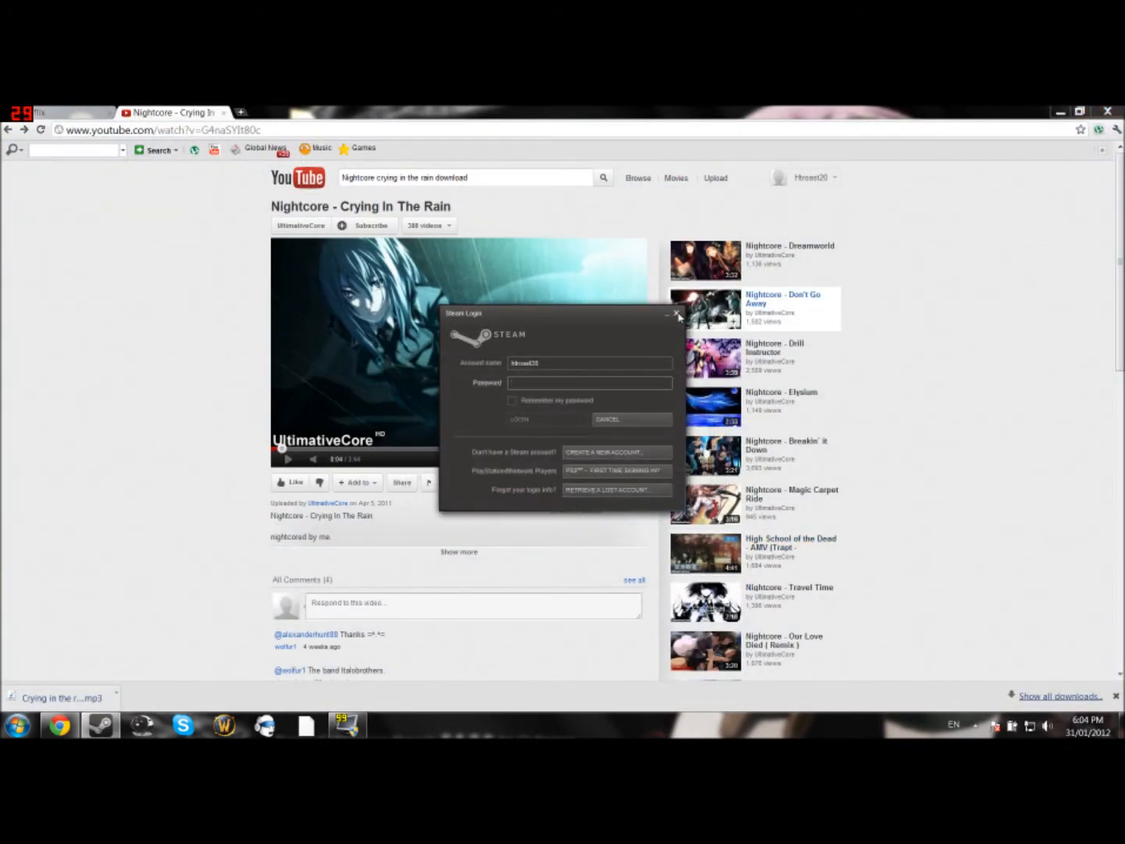
left_click(354, 112)
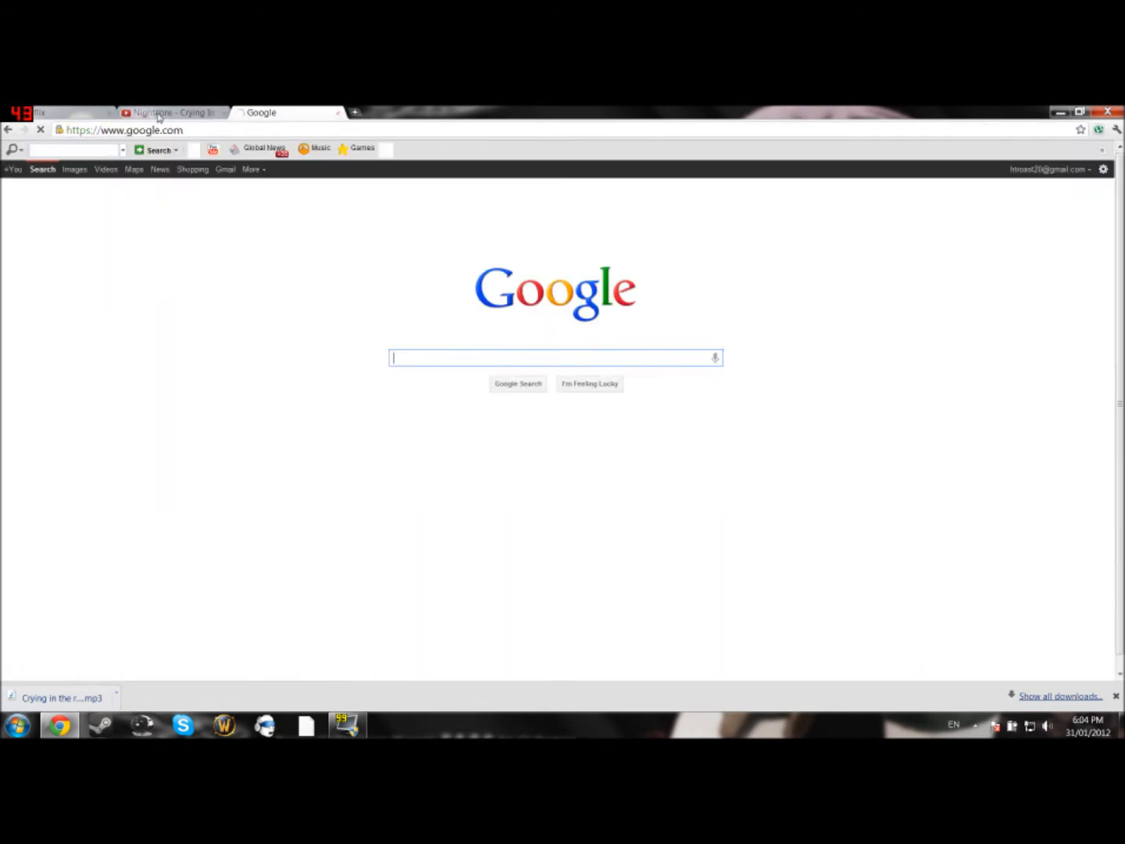
Switch to Google Images and bring up the search-by-image box with its upload option.
left_click(73, 168)
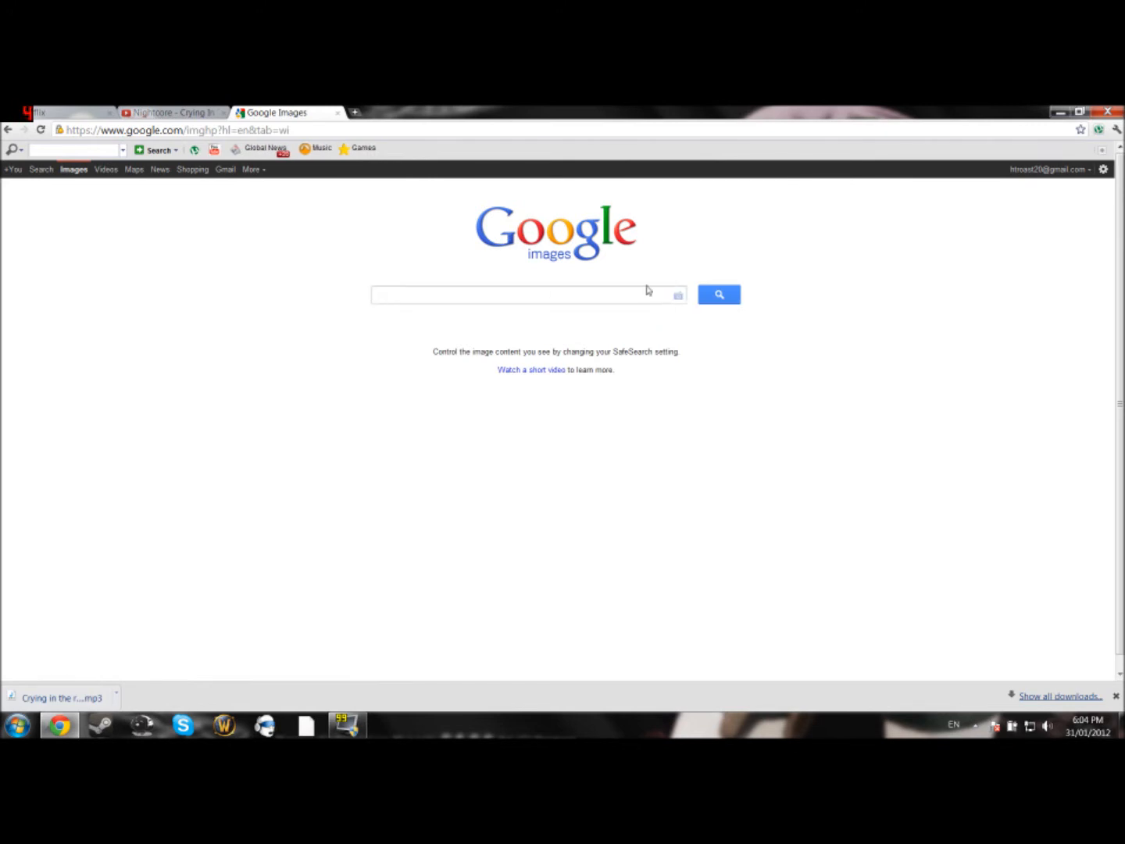
left_click(678, 294)
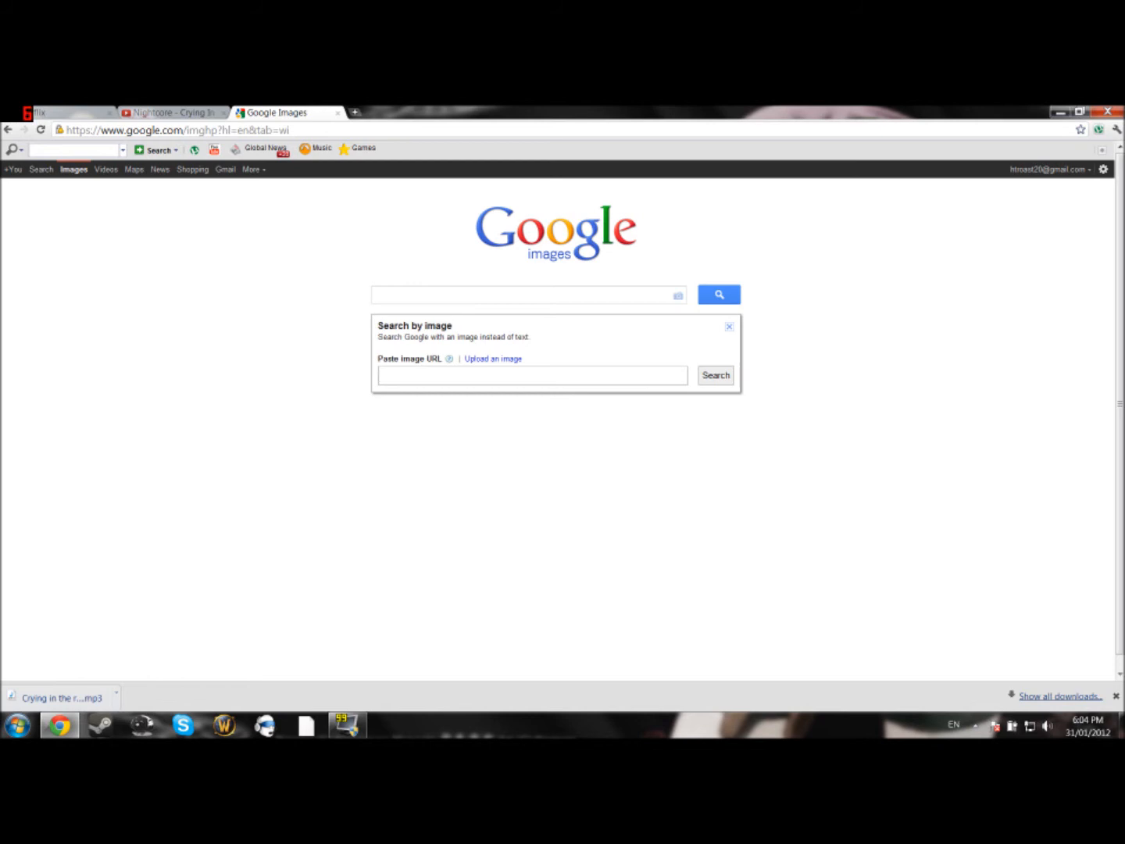
left_click(532, 375)
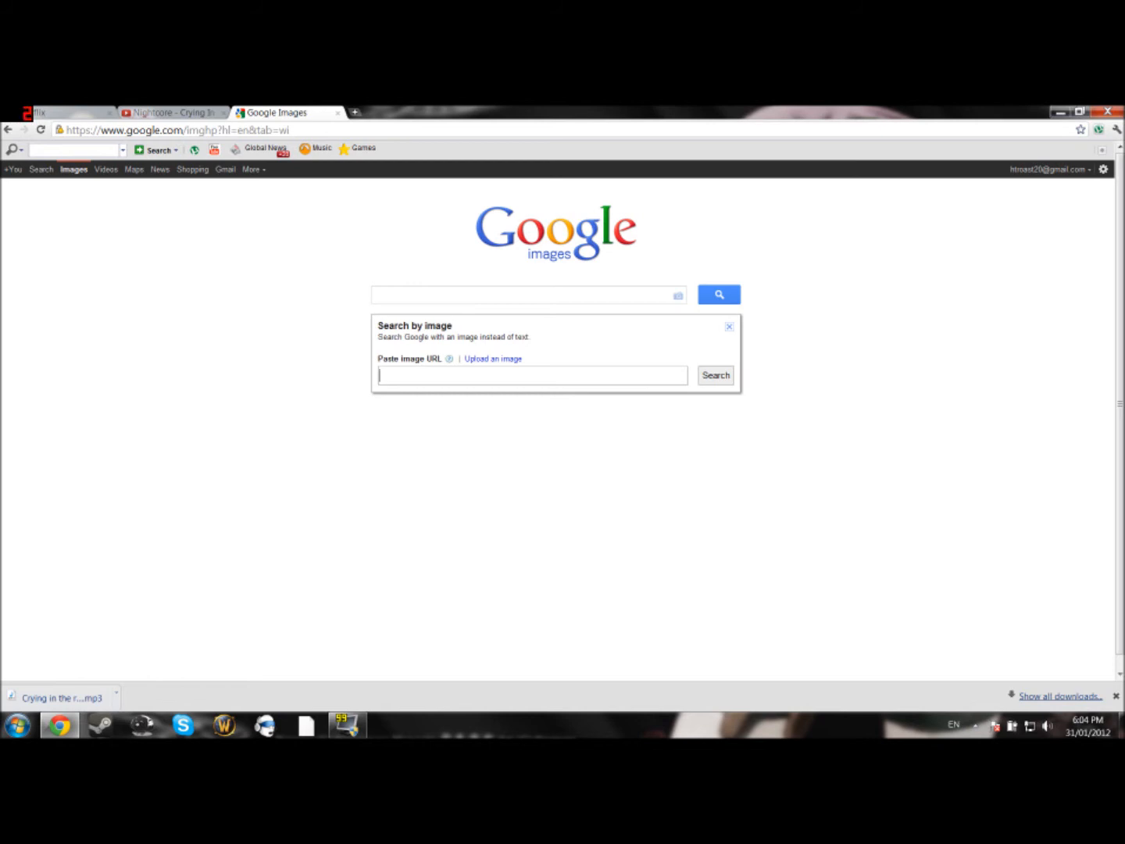
left_click(170, 112)
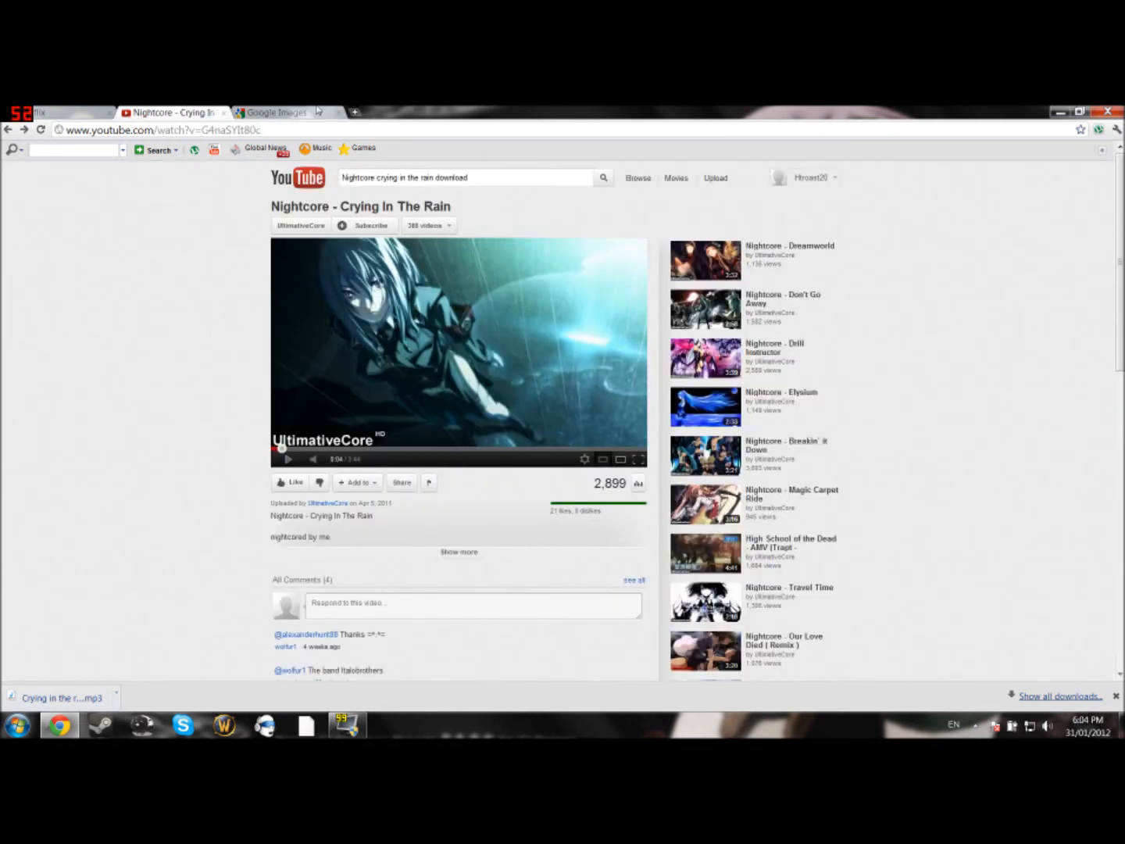
left_click(288, 112)
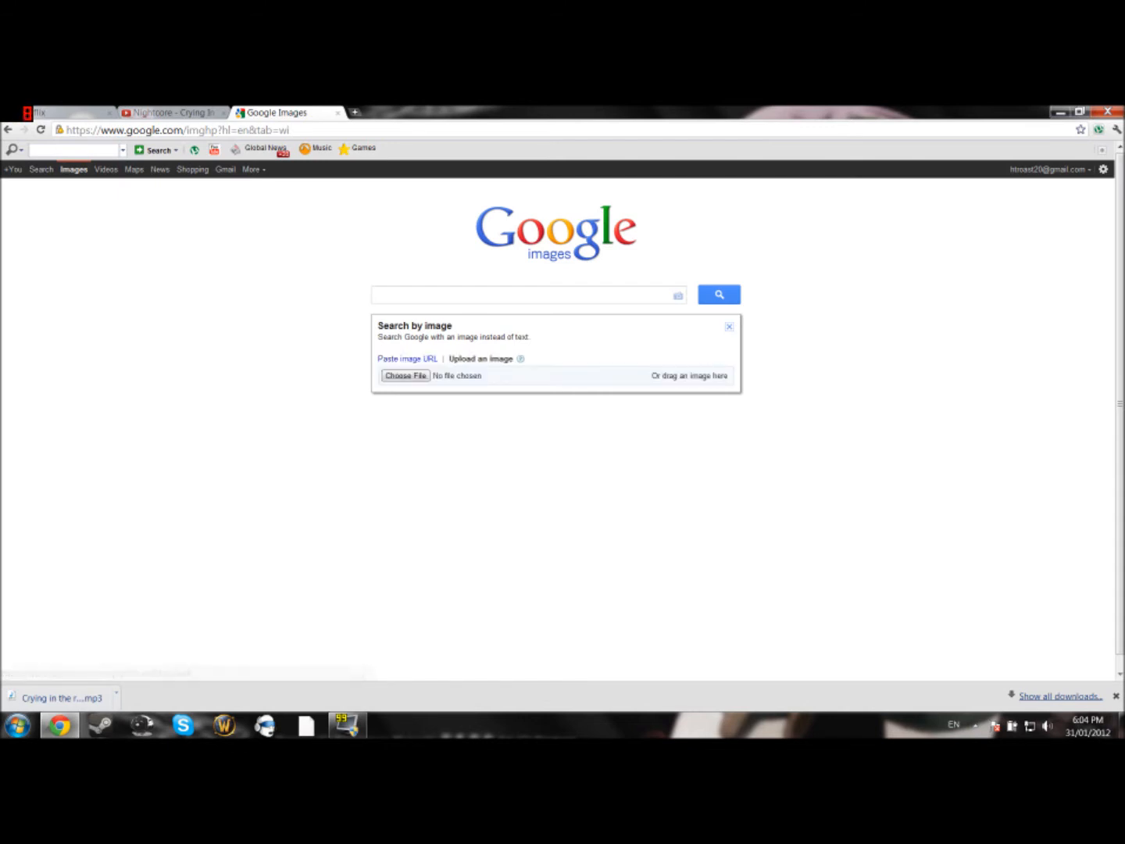
Browse from Pictures back to the Desktop and upload SBI2.png as the search image.
left_click(405, 375)
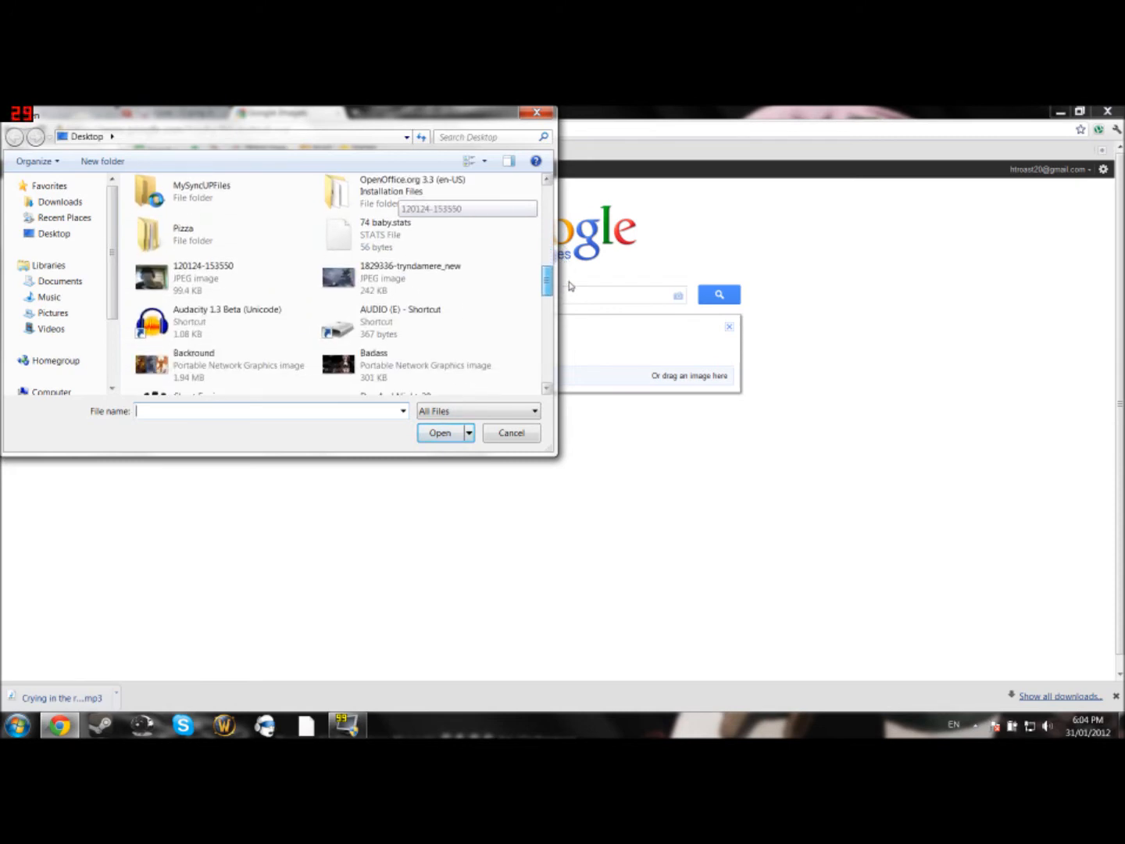
scroll("down", 3)
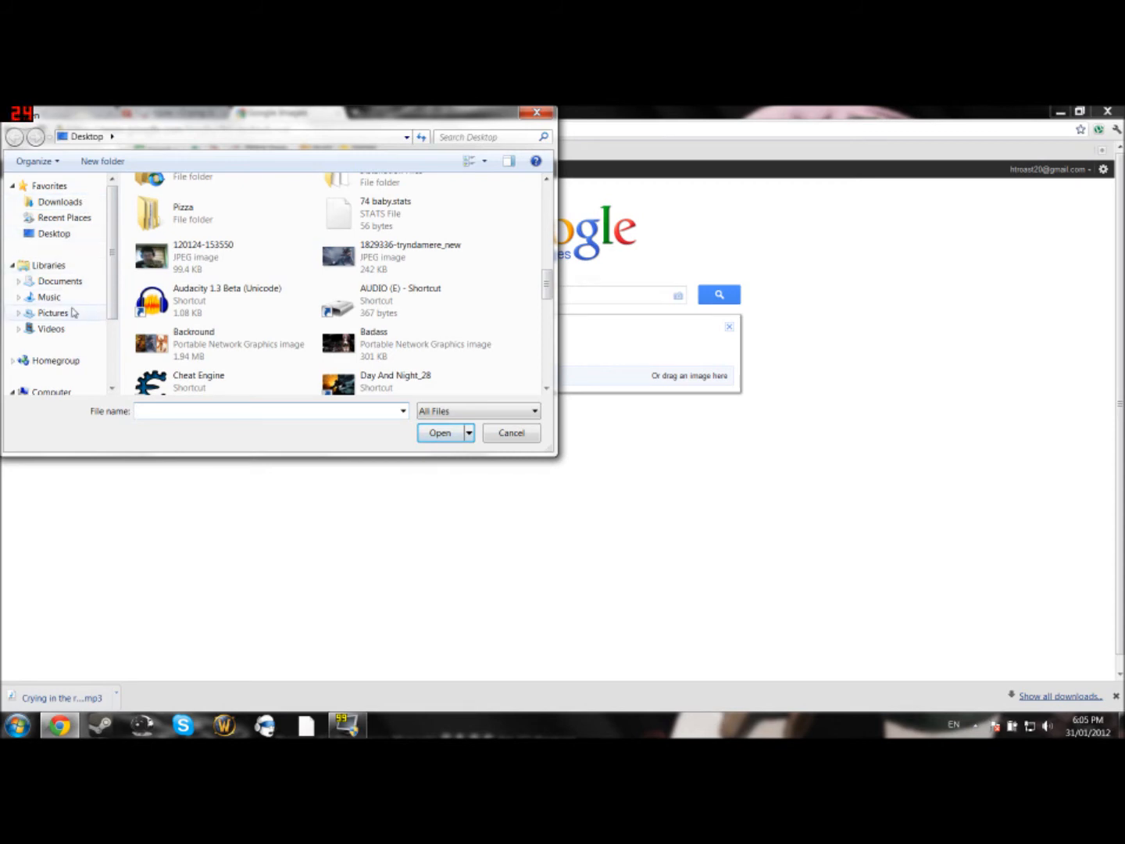
left_click(53, 312)
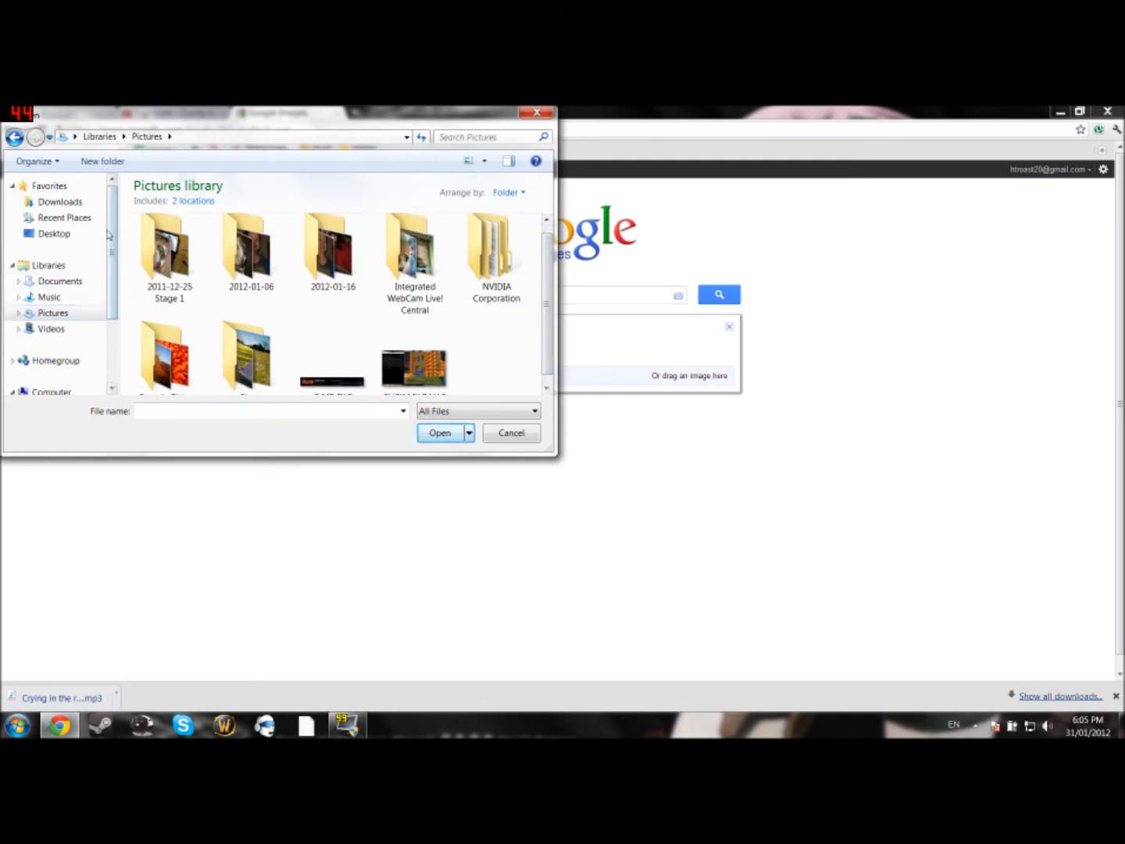
left_click(53, 233)
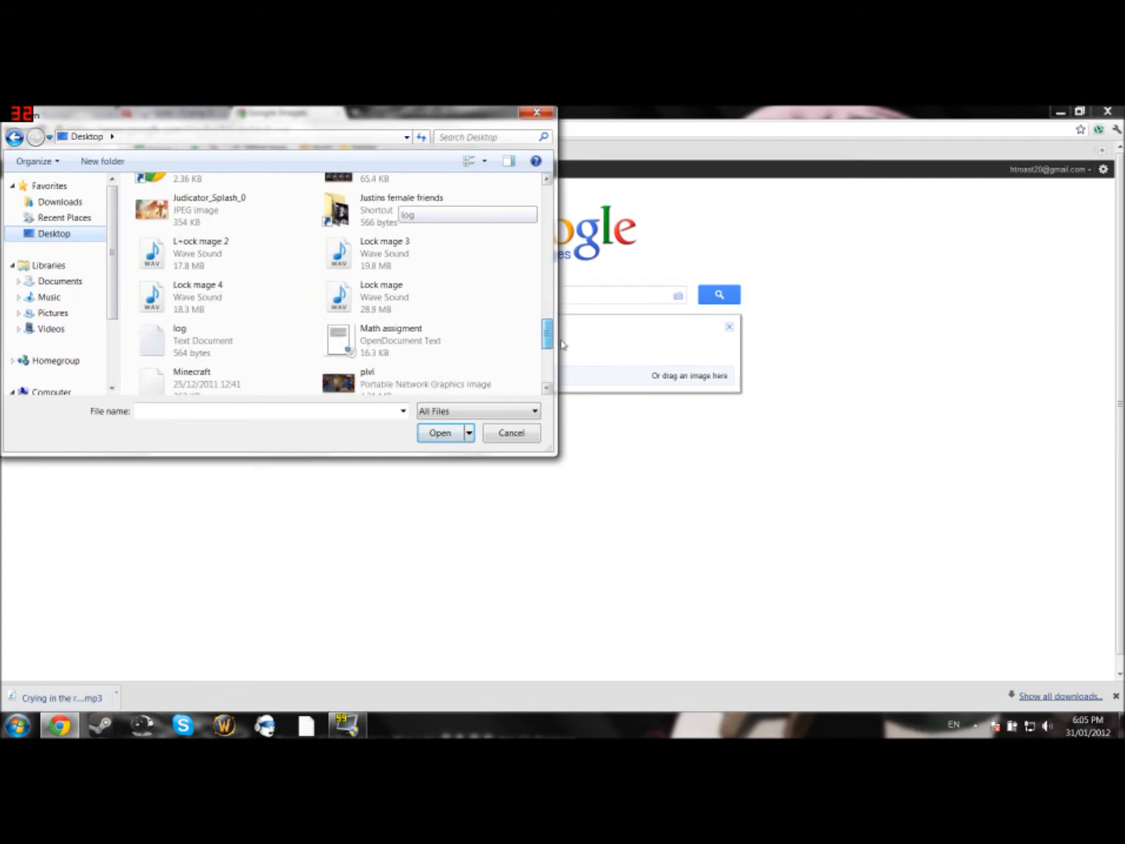
scroll("down", 3)
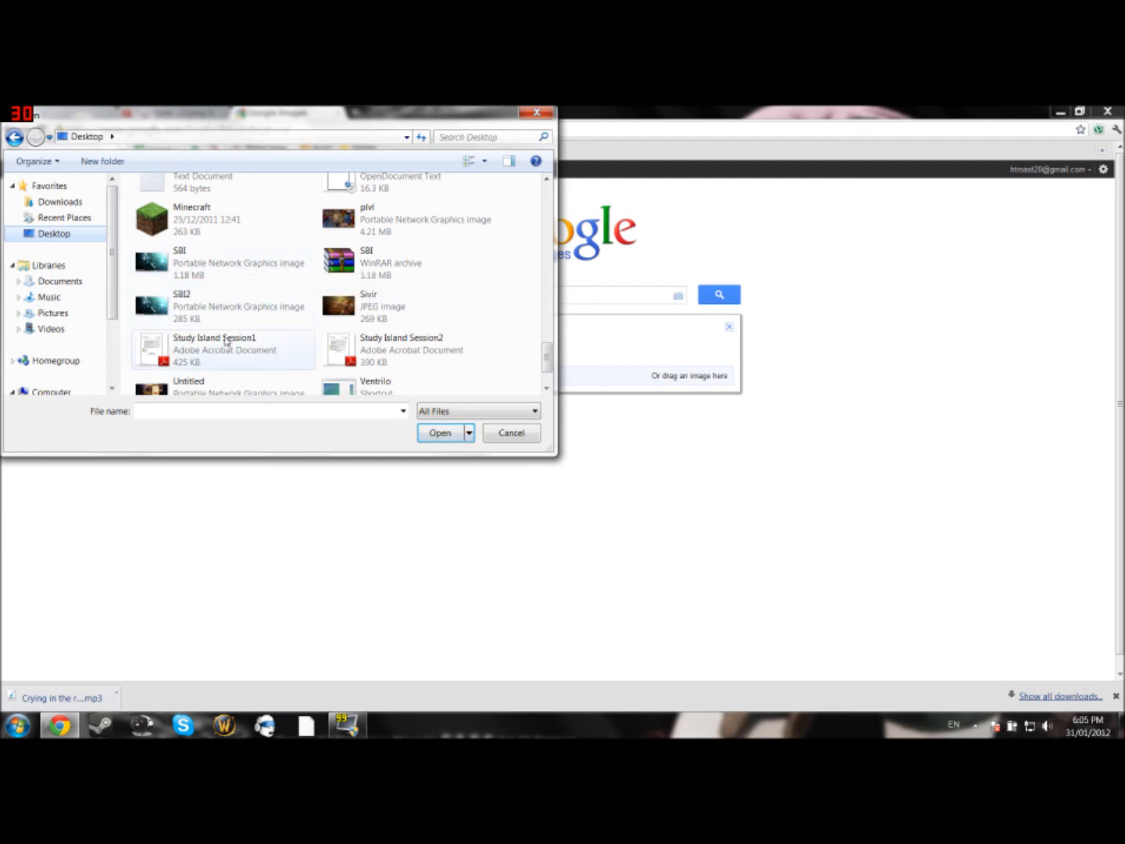
mouse_move(187, 305)
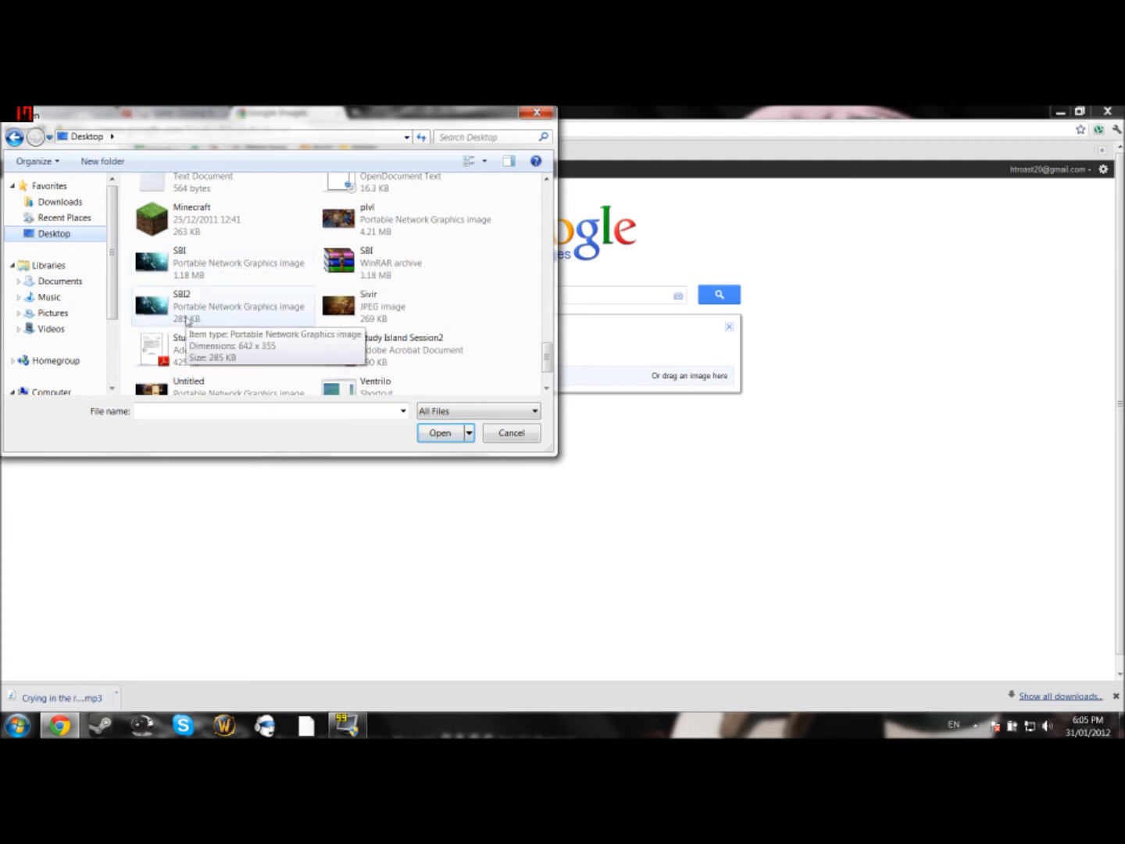
left_click(439, 431)
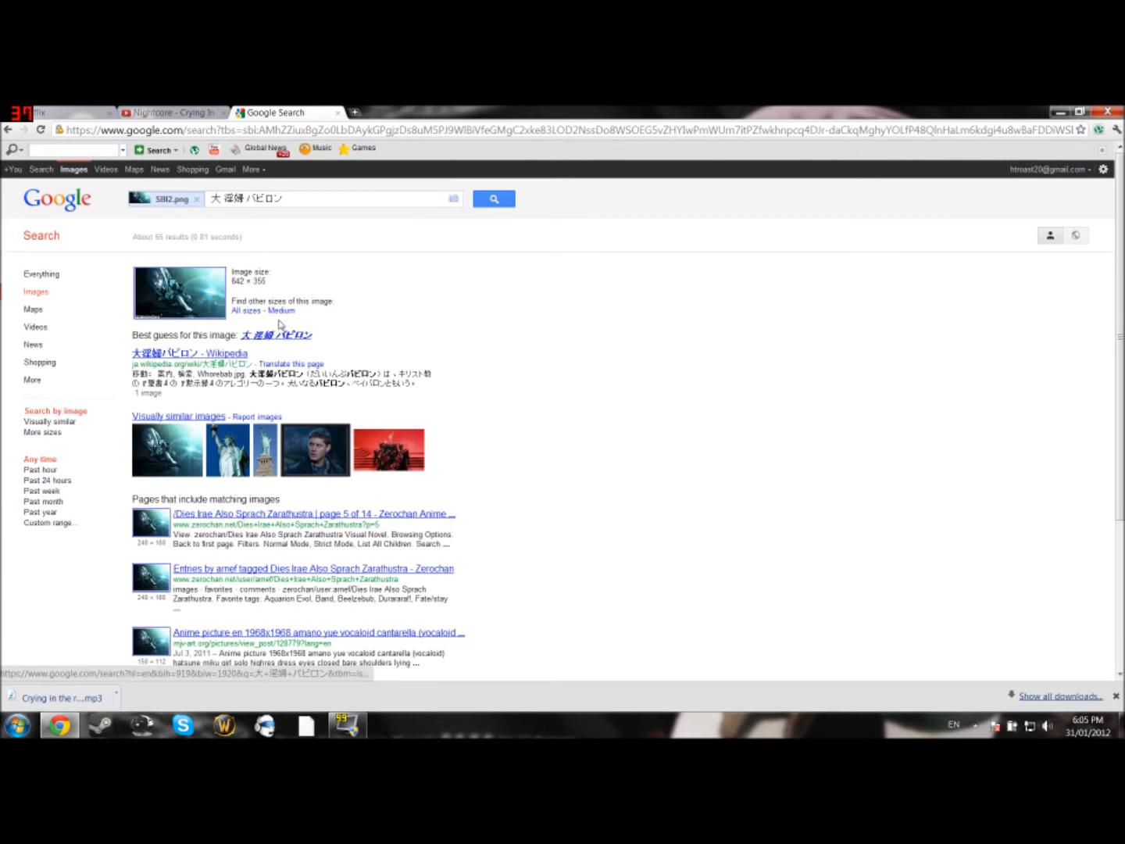
Follow the 'Best guess for this image' link to its image results grid.
scroll("down", 3)
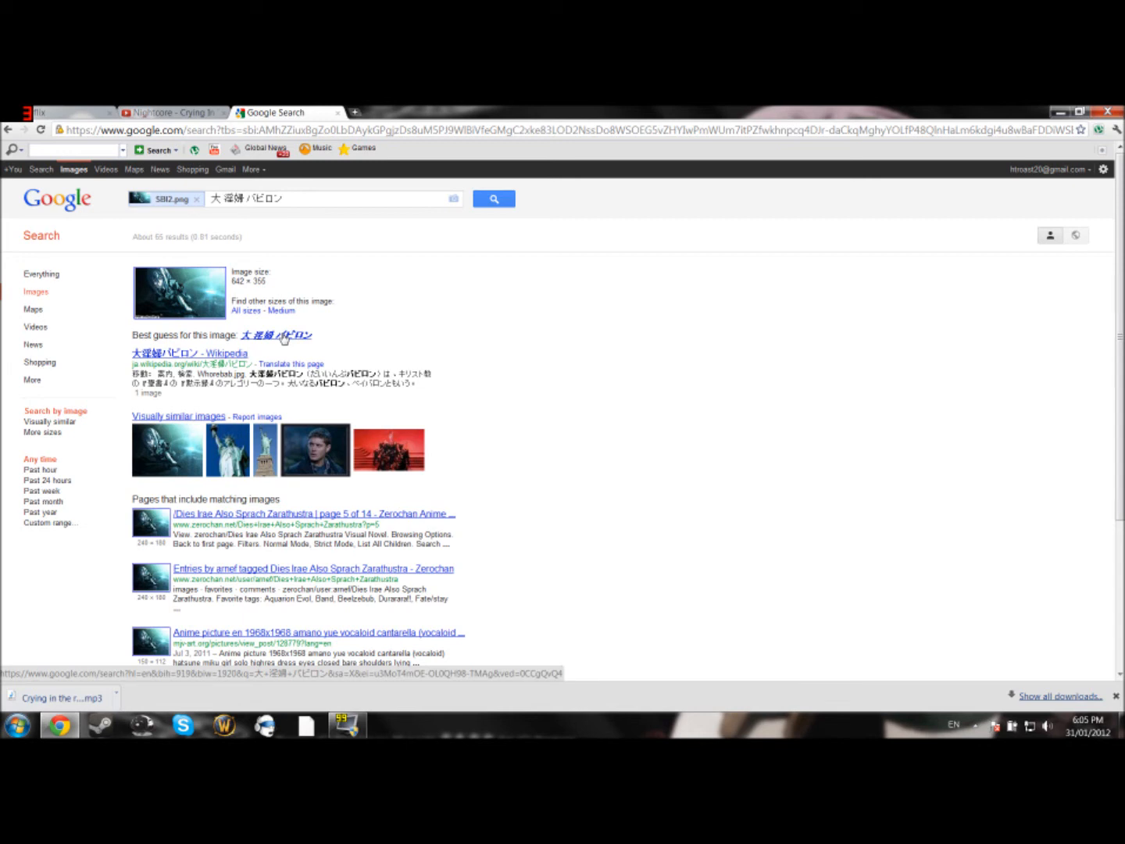
left_click(279, 335)
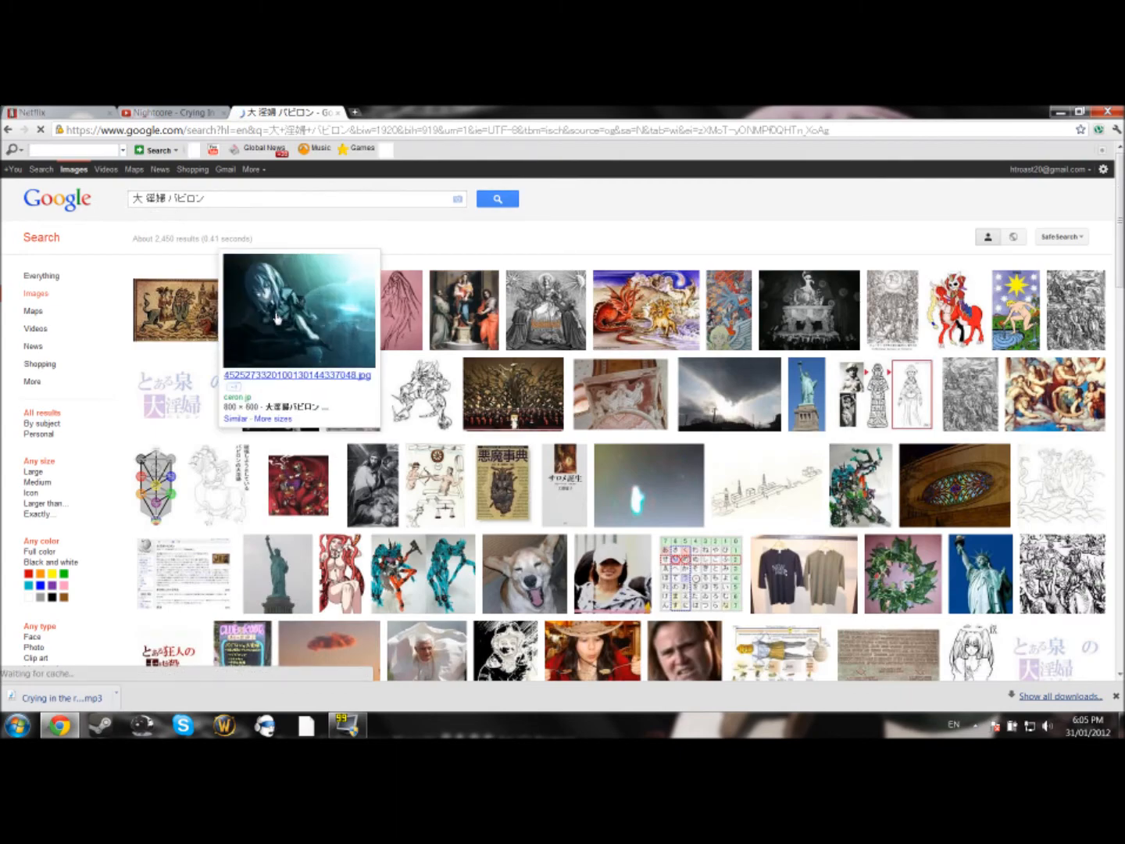
Scroll the results and open the matching rainy anime wallpaper from ceron.jp.
scroll("down", 3)
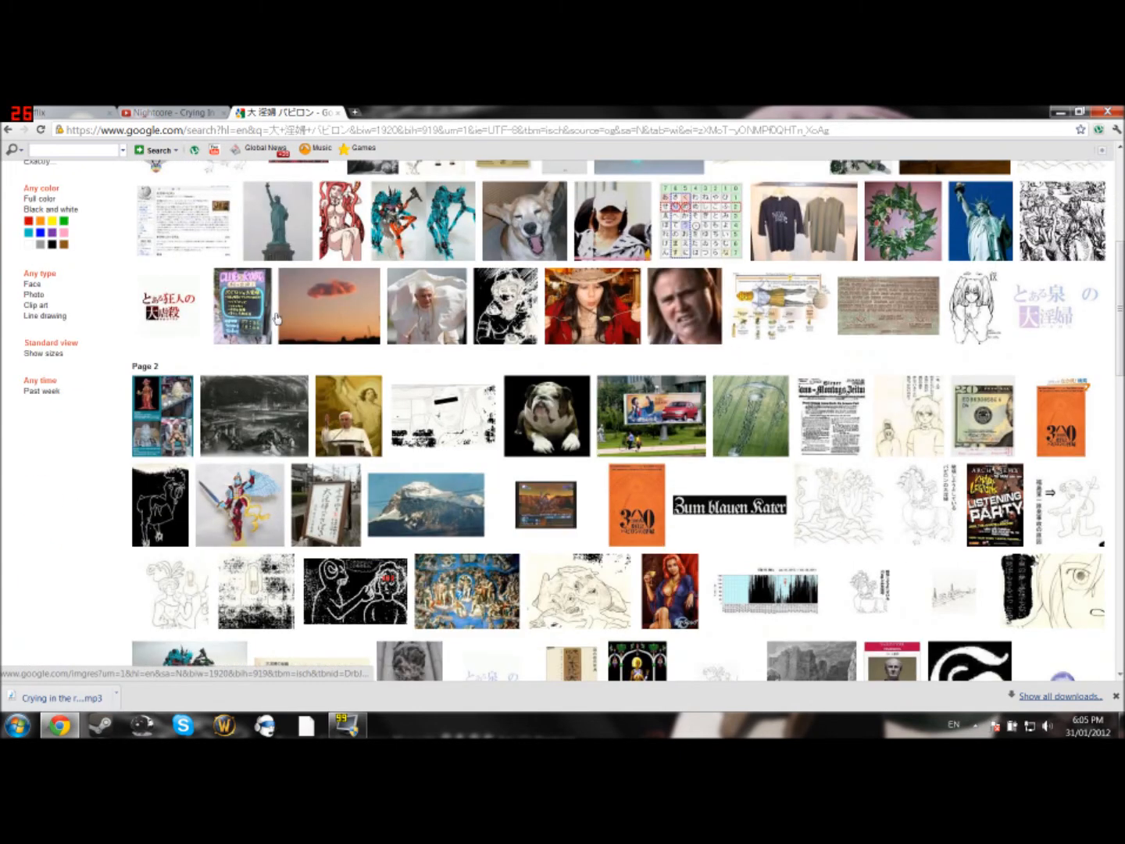
scroll("down", 3)
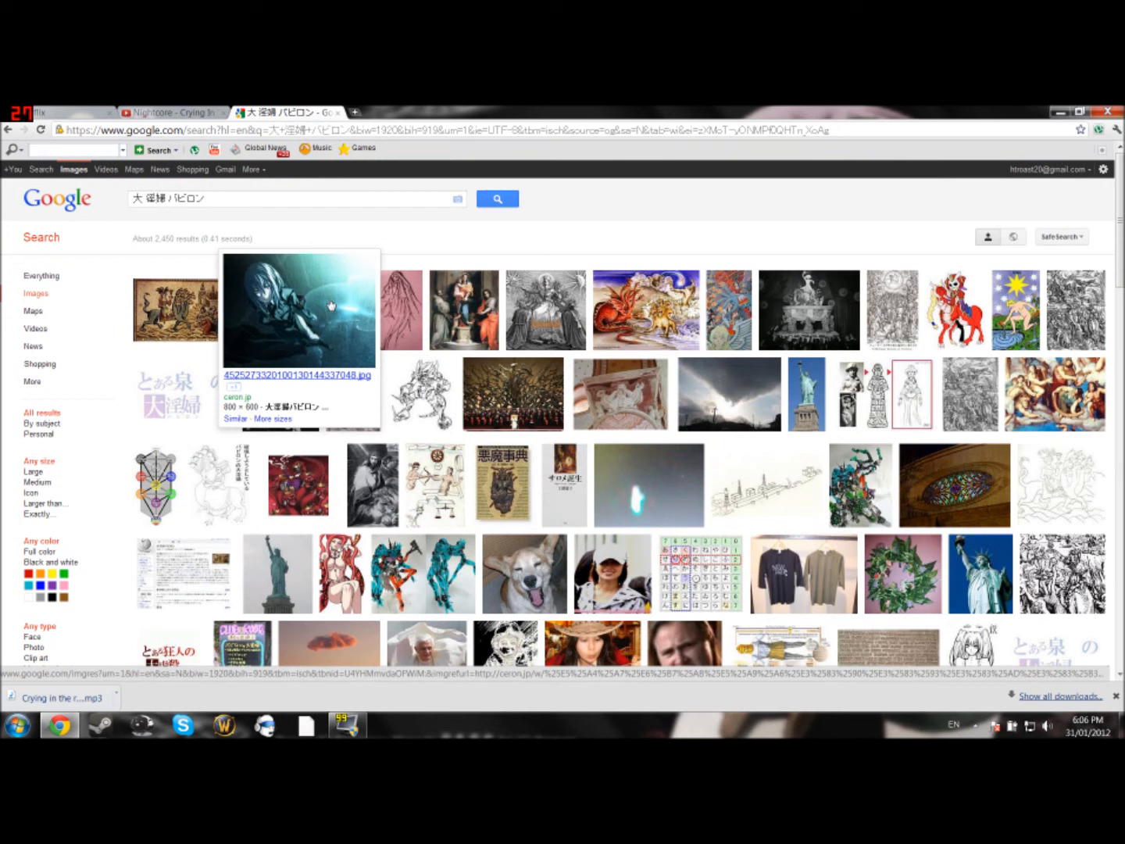
left_click(300, 310)
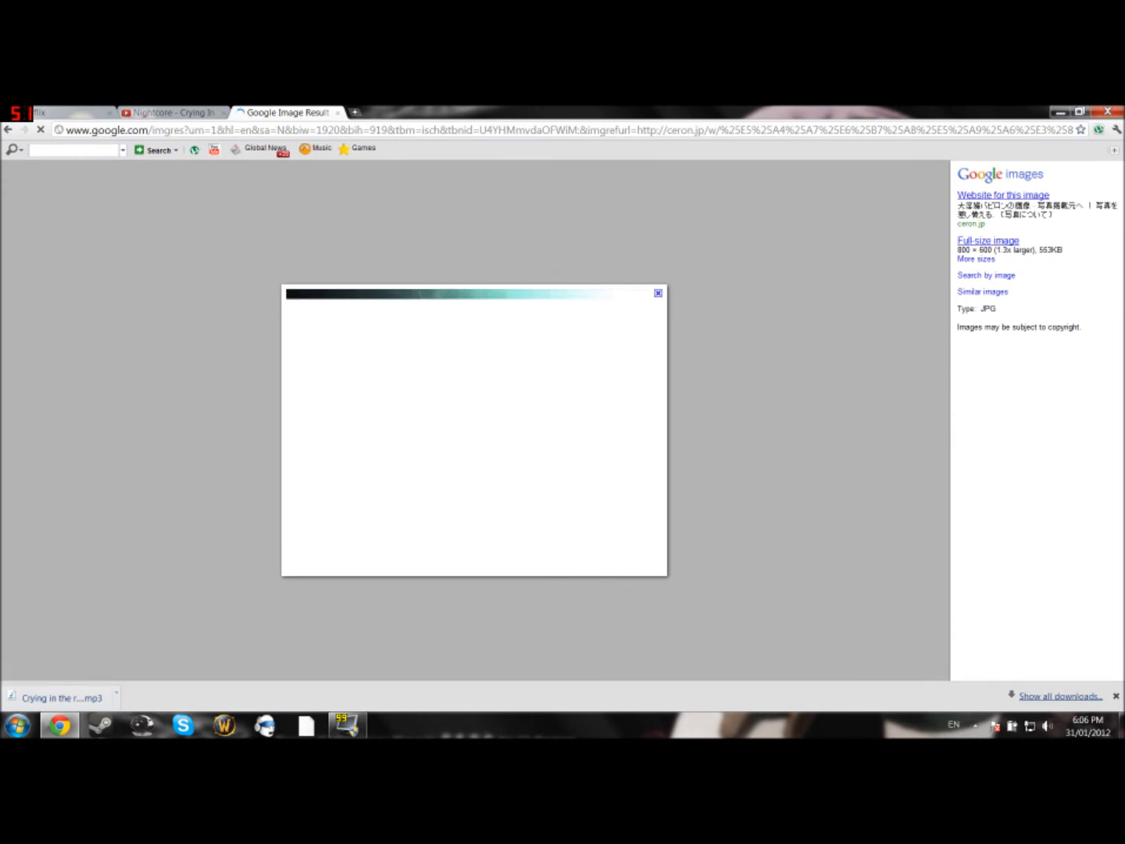
List the wallpaper's other sizes and open its 1024×768 version from mjv-art.org.
left_click(975, 259)
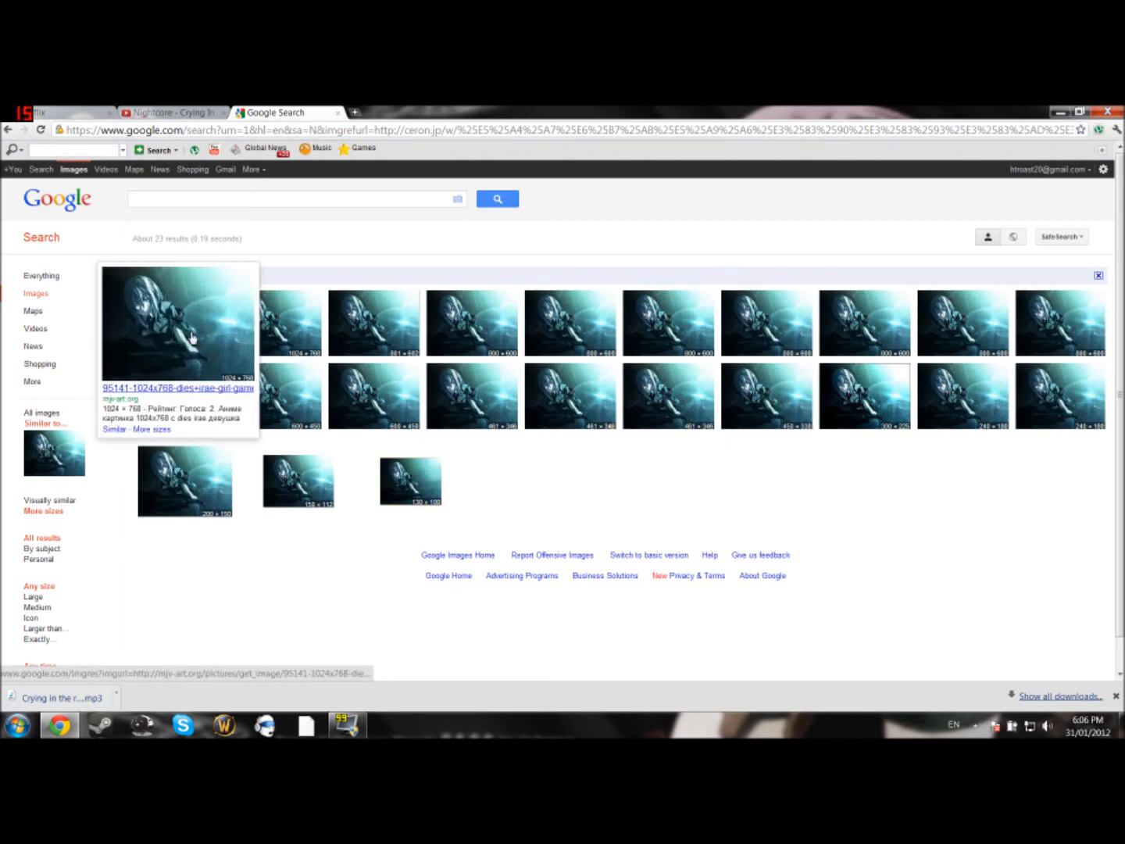
left_click(178, 321)
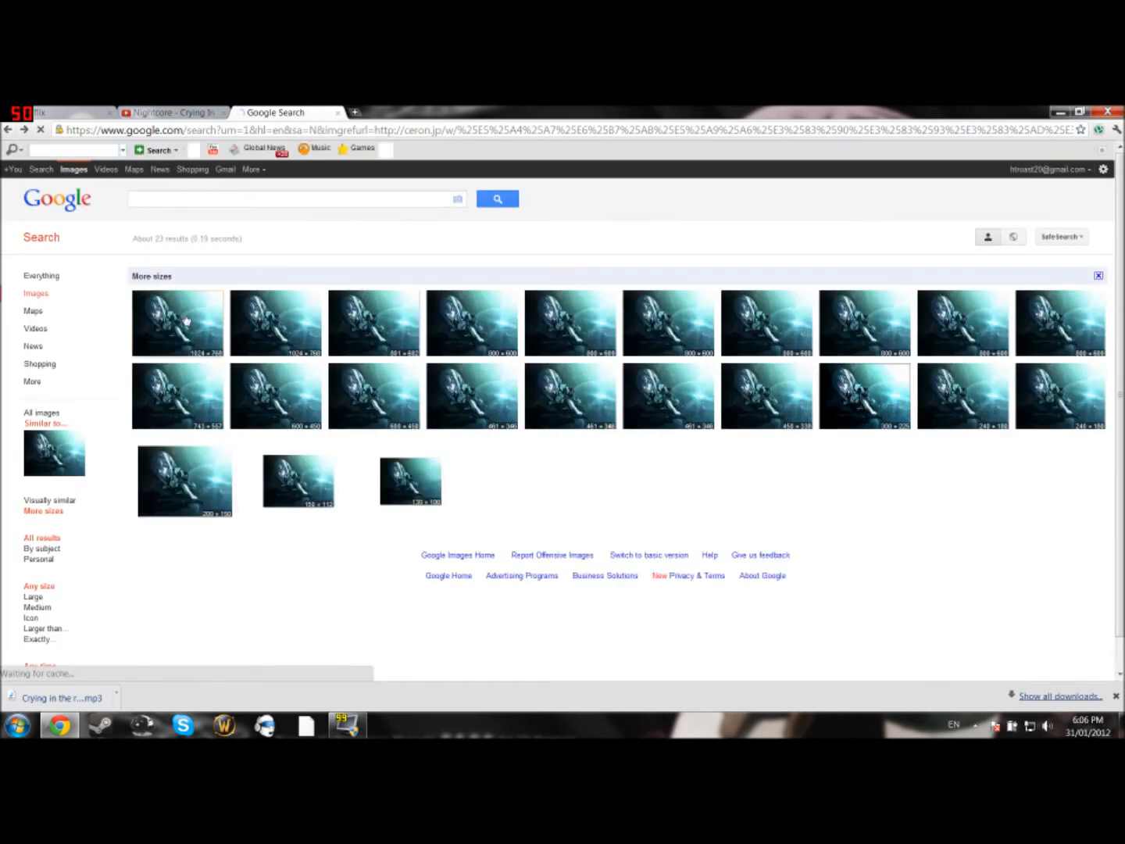
left_click(179, 322)
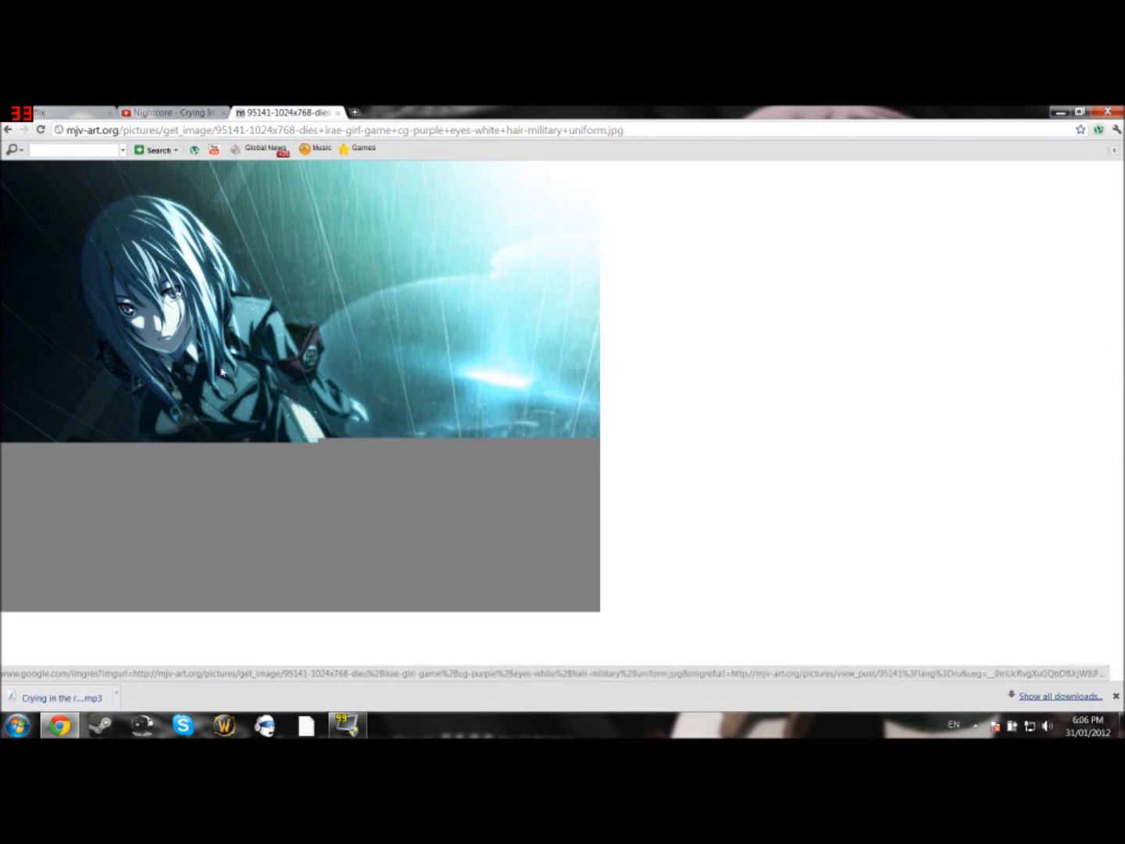
mouse_move(547, 593)
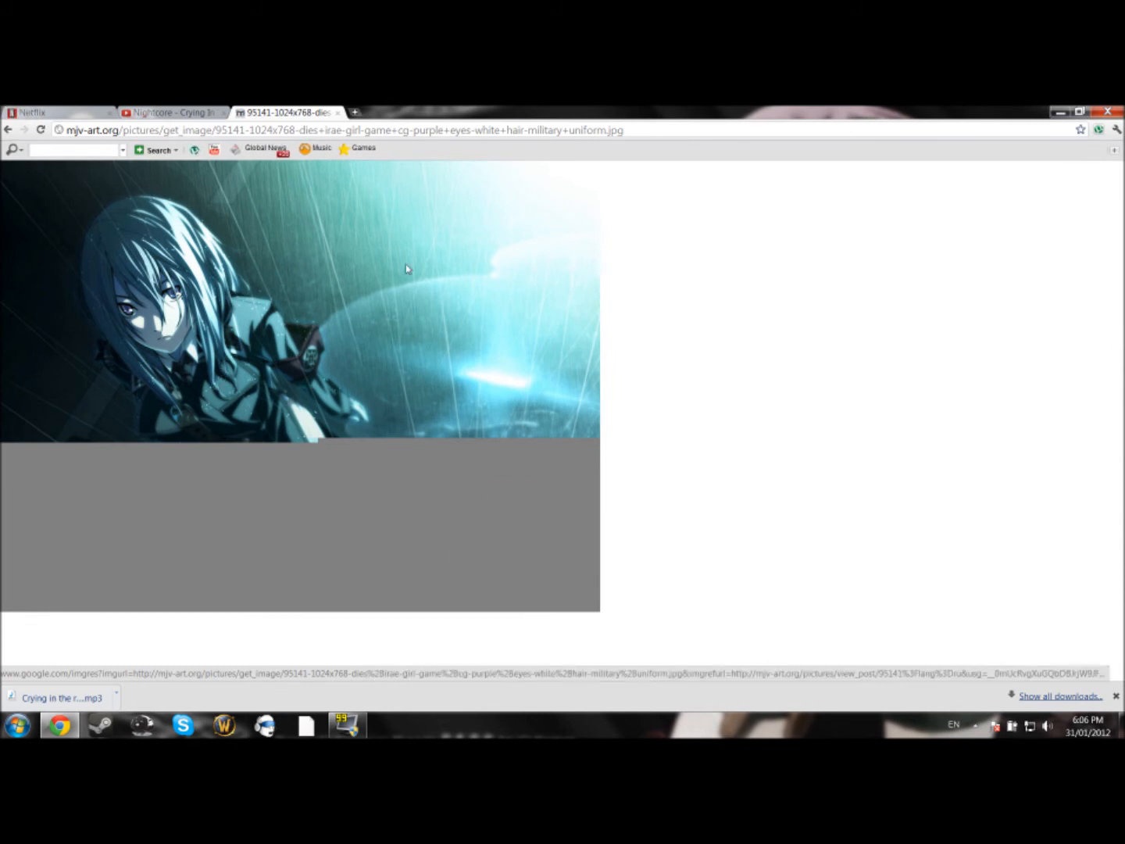
Load the full-size rainy anime wallpaper alone from its vk.com address.
left_click(8, 129)
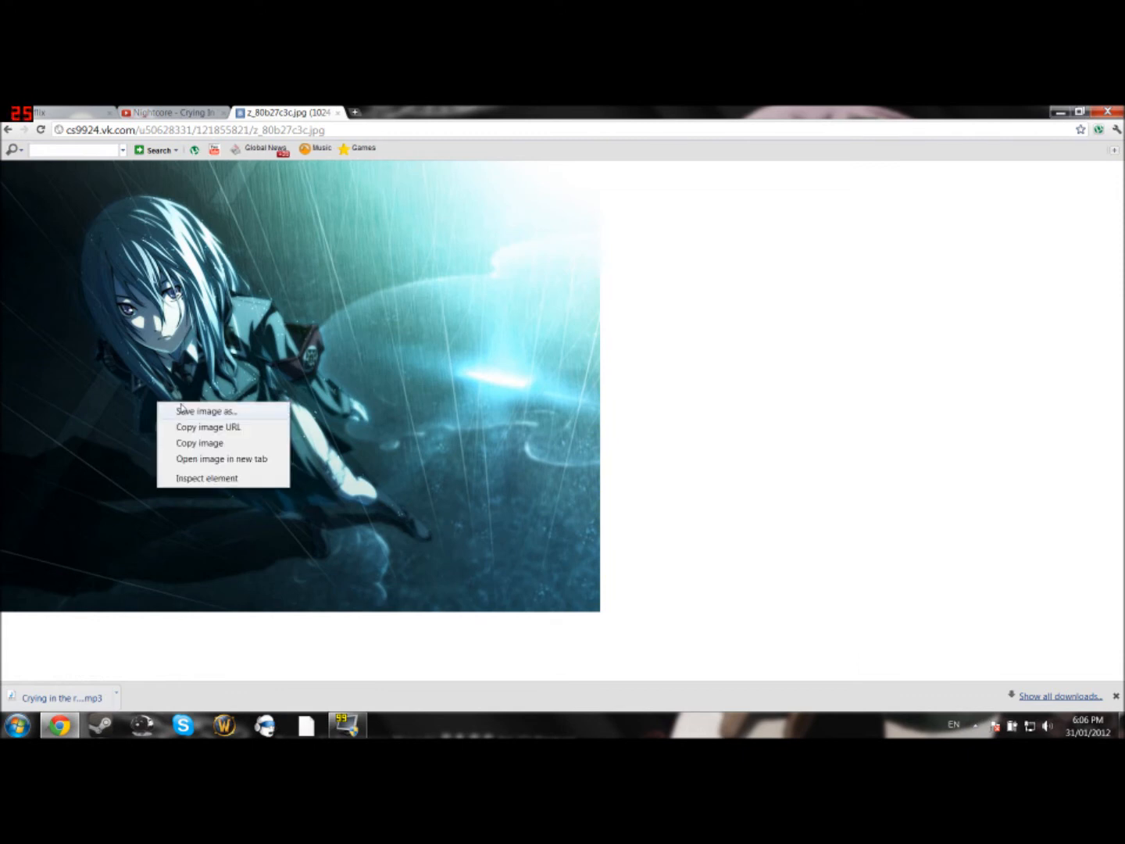
Save the vk.com wallpaper into Downloads as SBI.jpg.
left_click(207, 409)
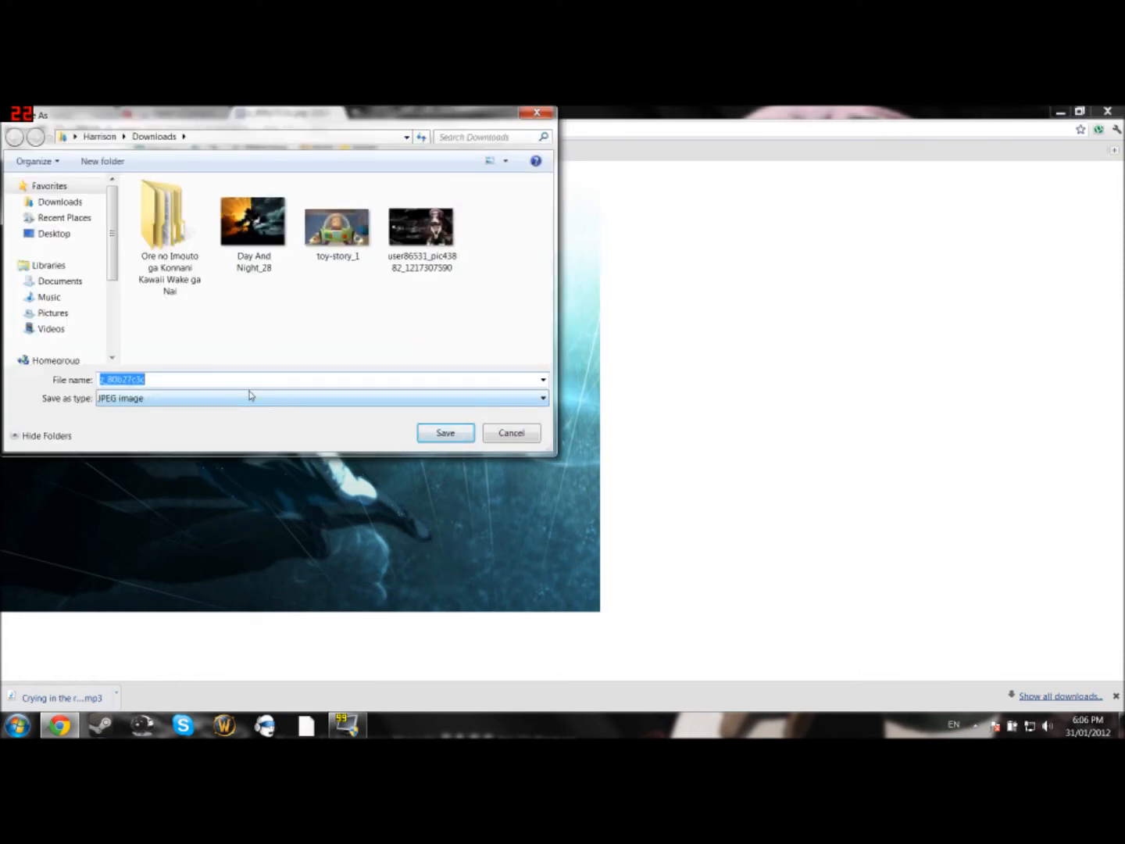
left_click(444, 432)
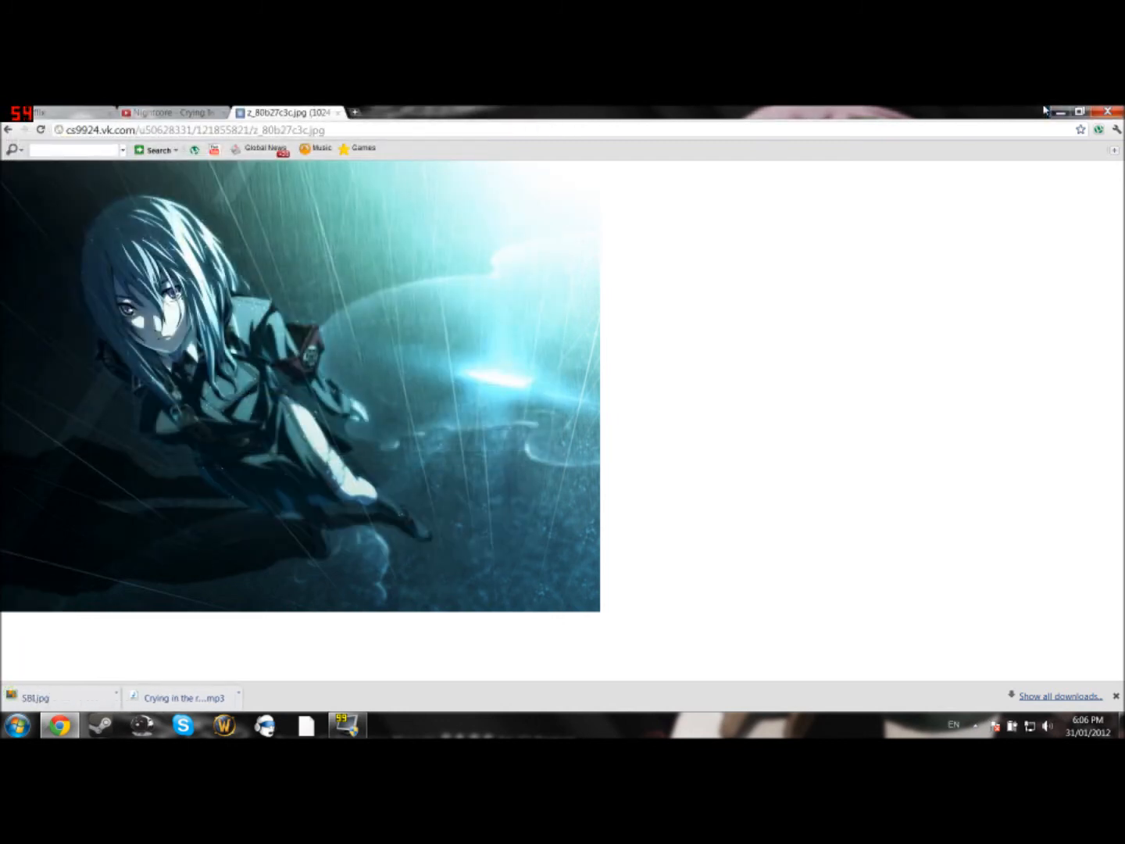
Reach the computer's file browser through Start > Computer.
left_click(15, 725)
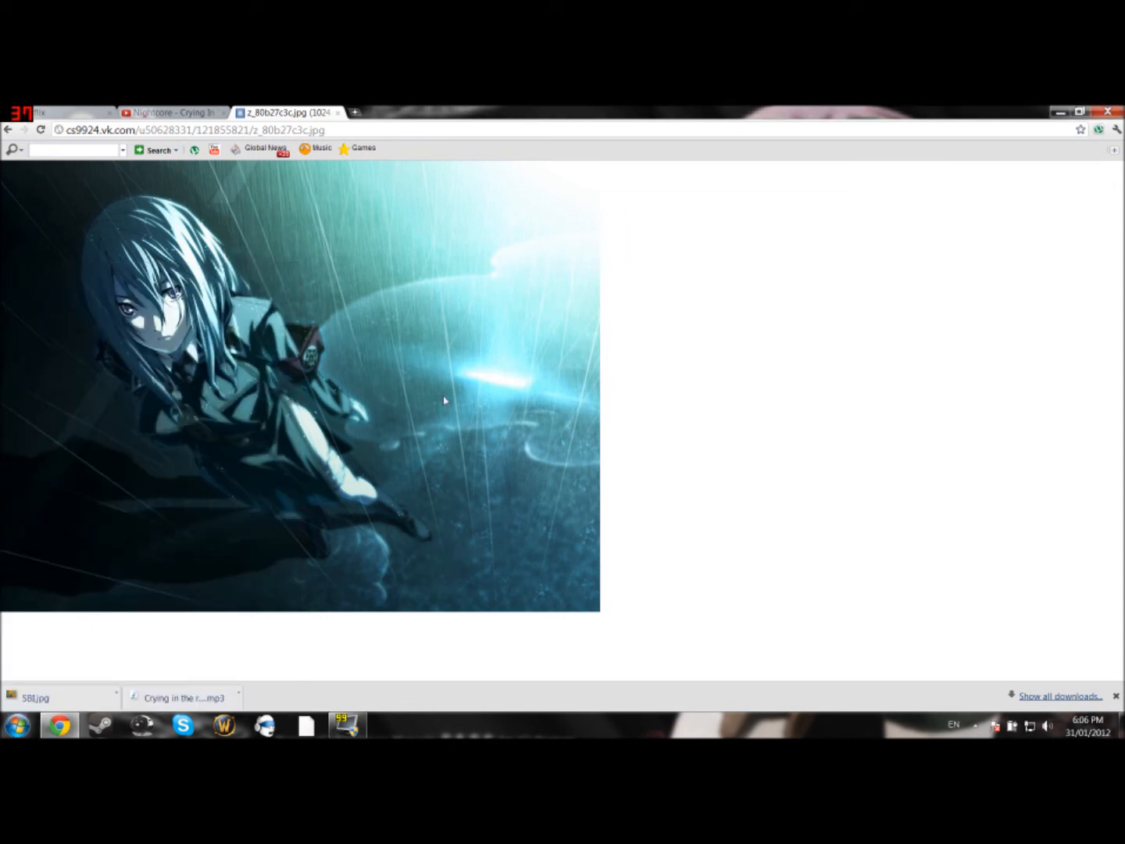
left_click(16, 725)
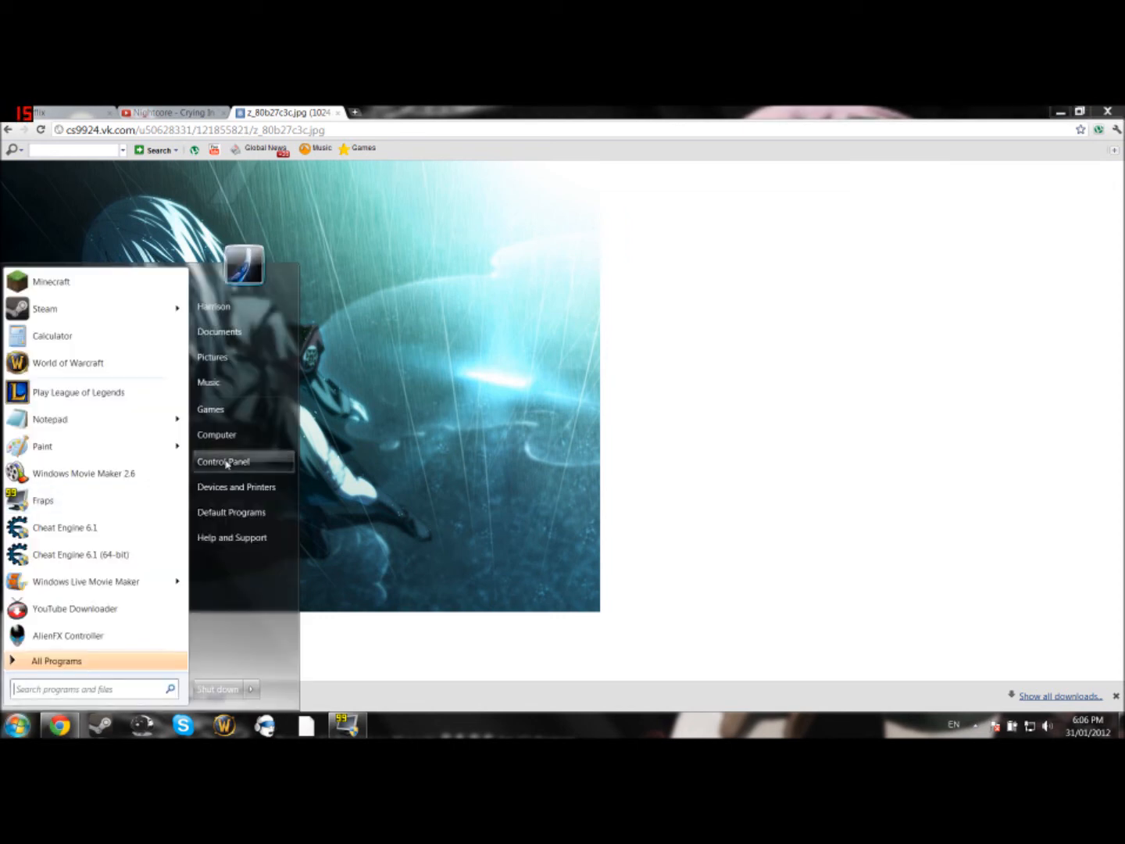
mouse_move(217, 434)
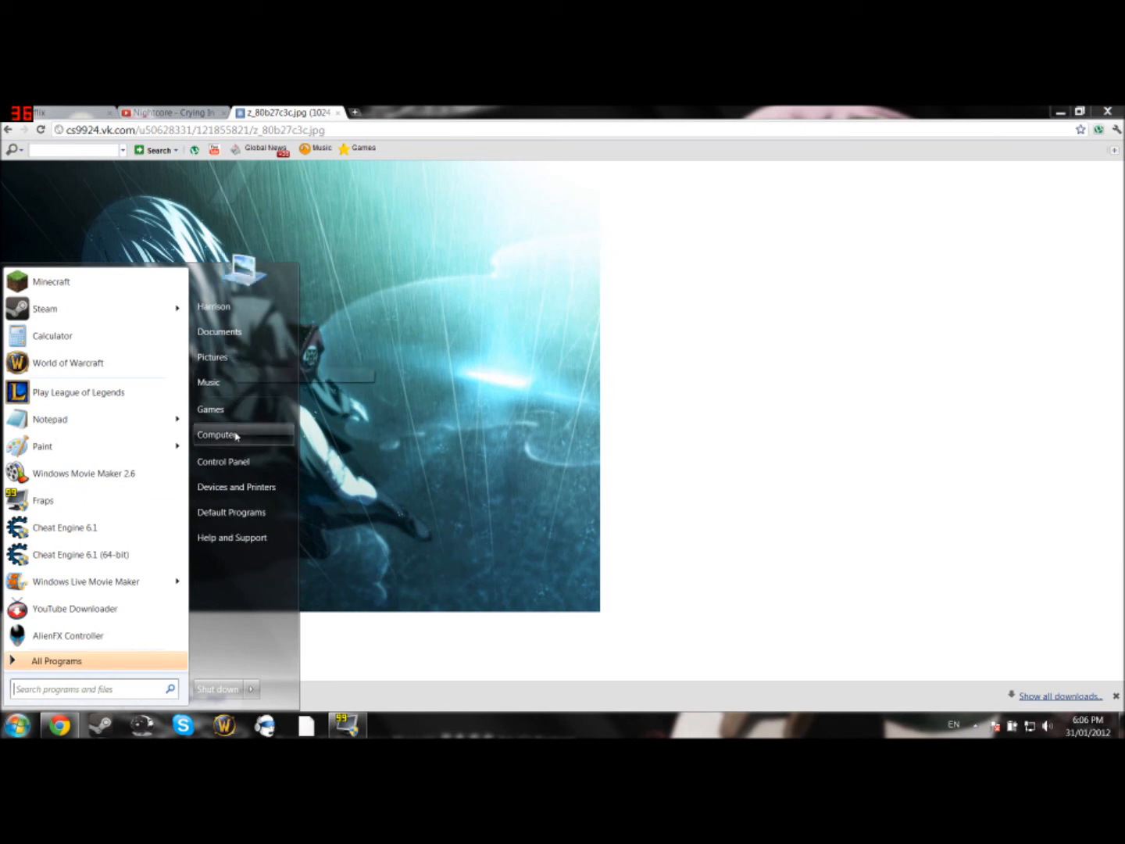
left_click(217, 434)
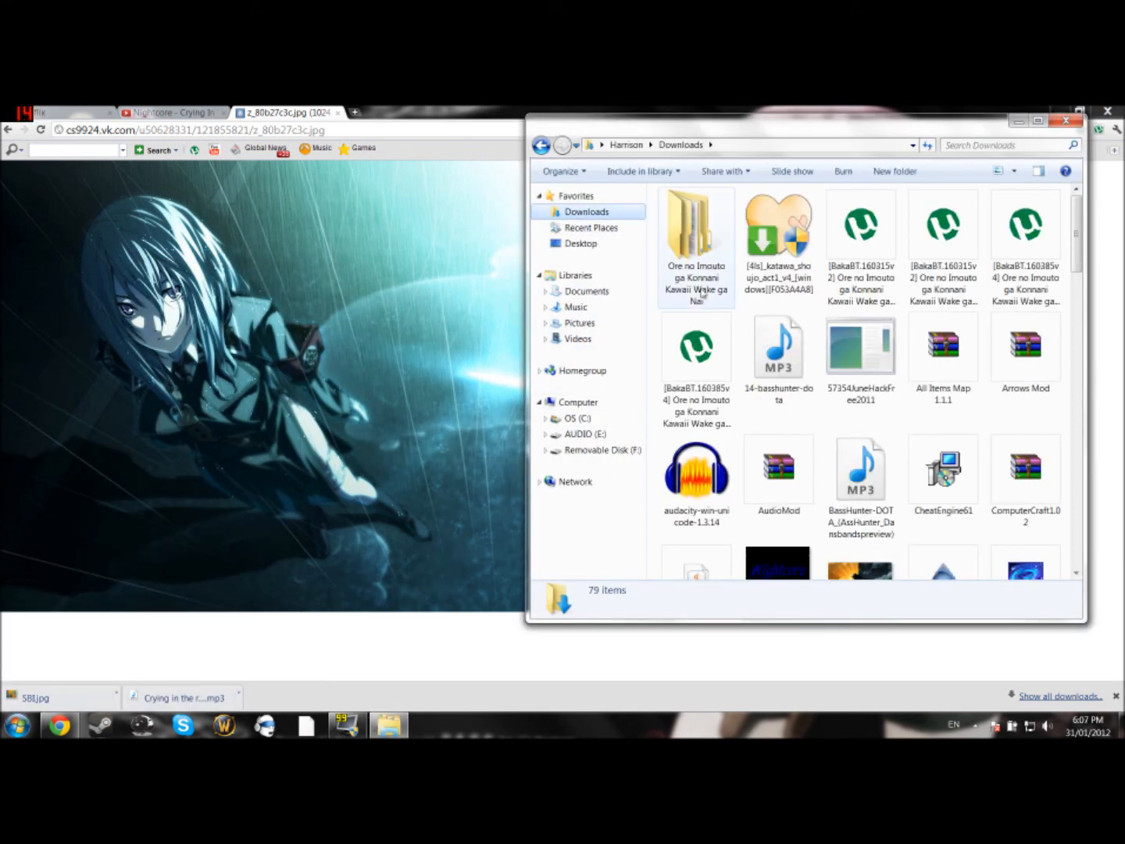
Find SBI.jpg in Downloads and bring up its 'Set as desktop background' menu.
scroll("down", 3)
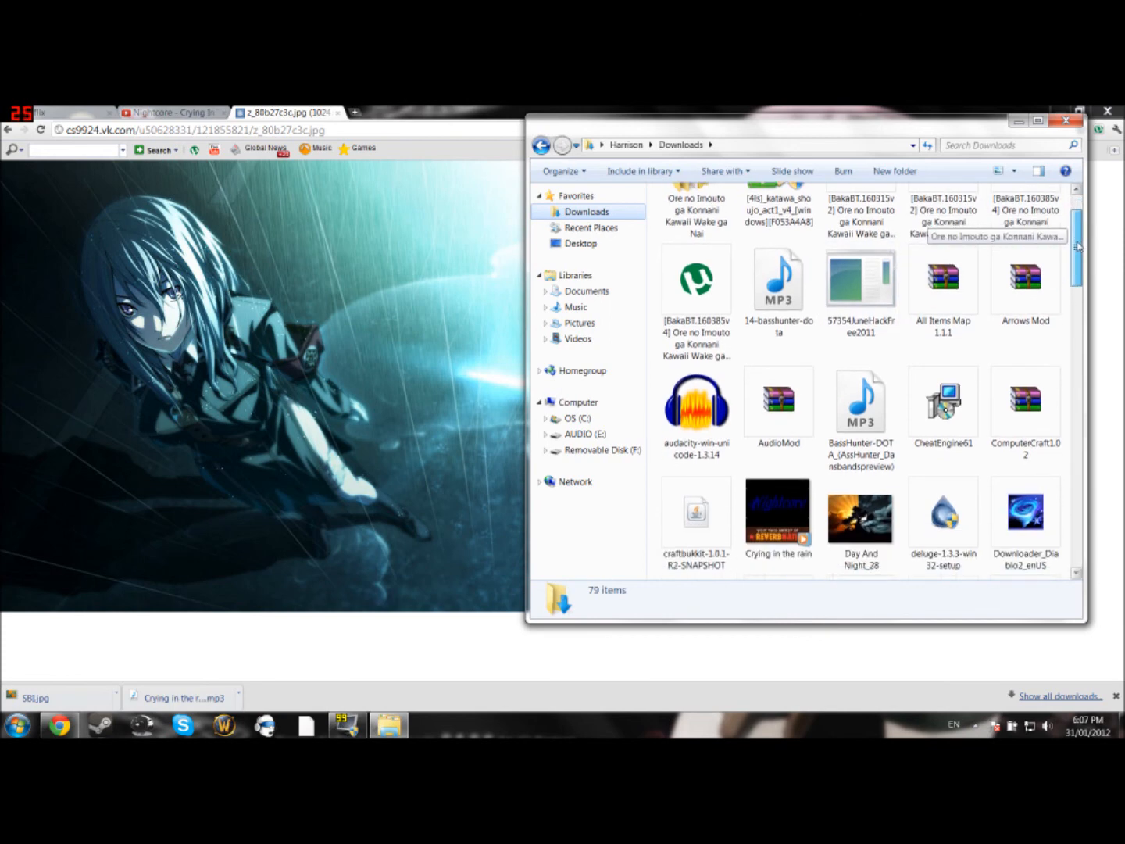
scroll("down", 3)
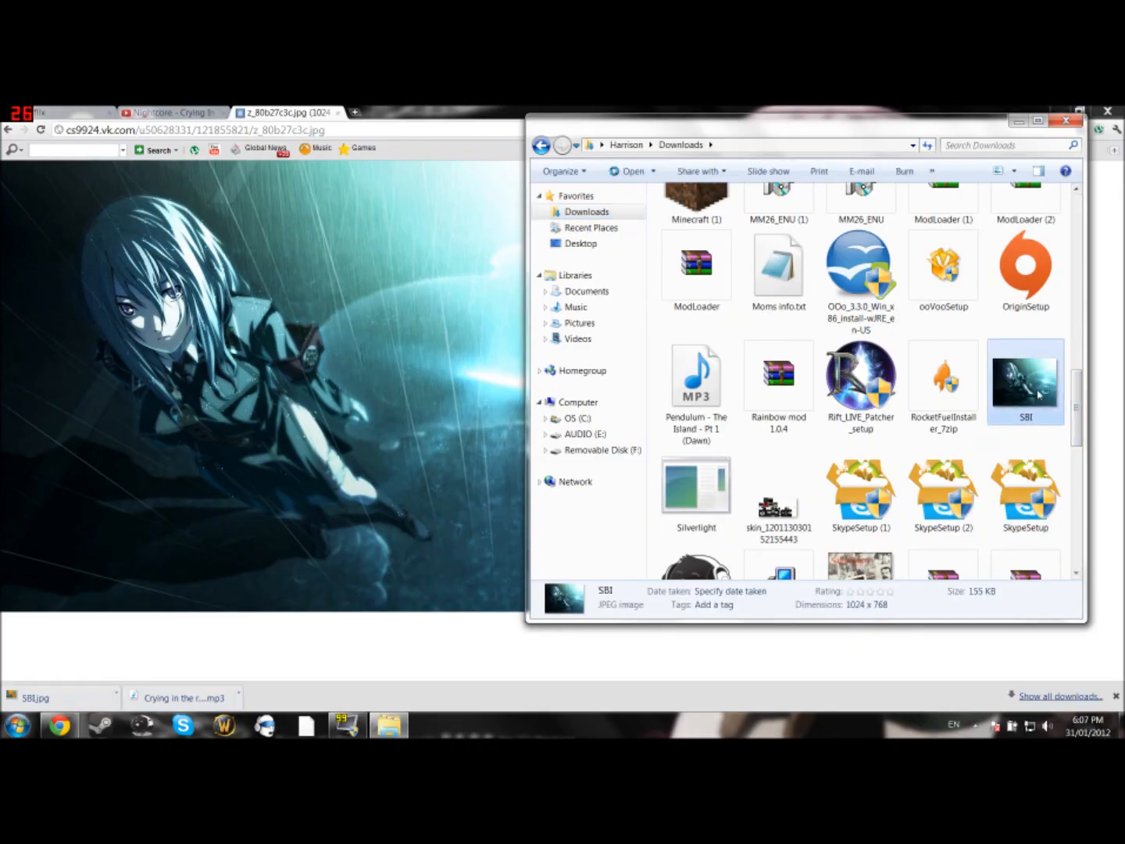
right_click(1026, 381)
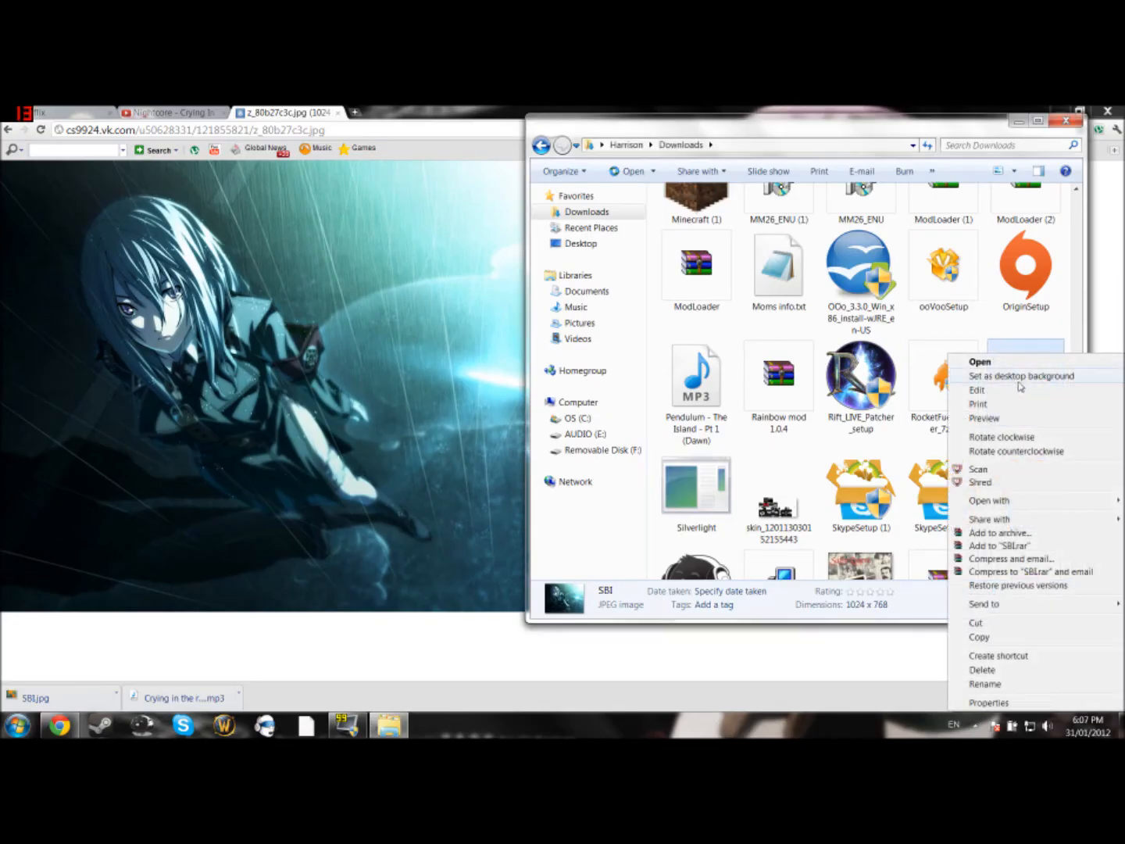